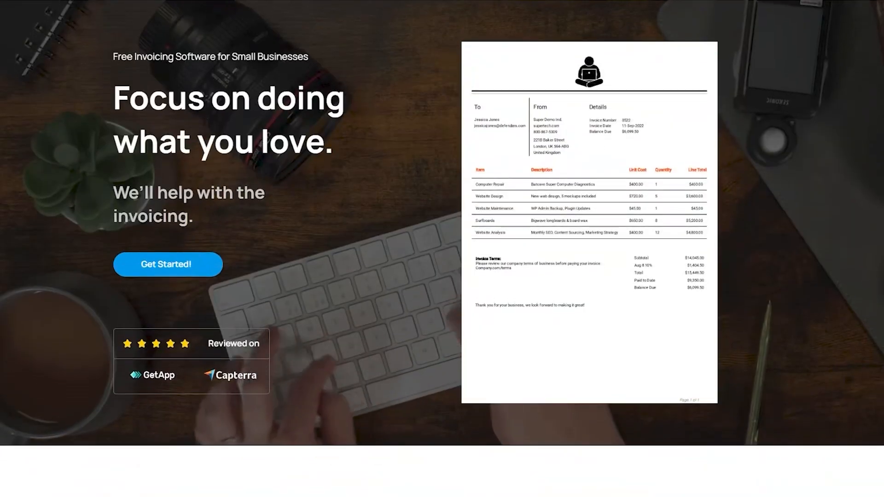
Browse the Invoice Ninja homepage and dockerfiles README, then switch to the Linode Cloud Manager tab.
{"action": "scroll", "scroll_direction": "down", "scroll_amount": 3}
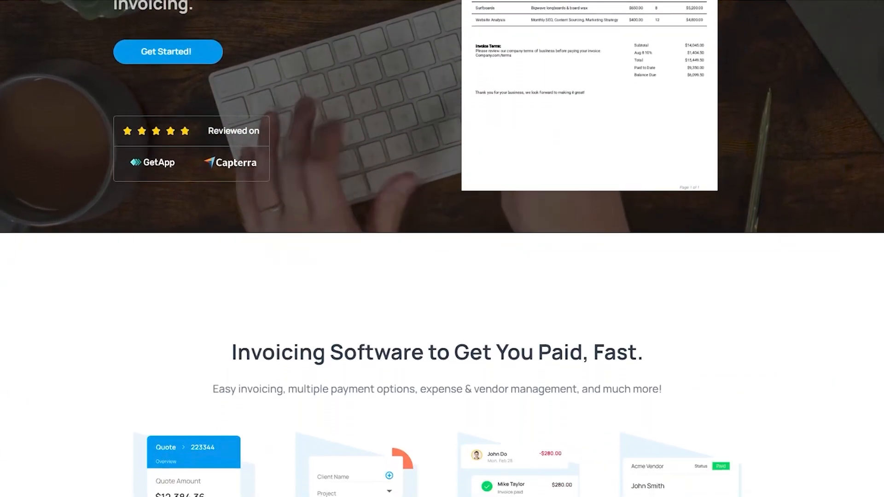
{"action": "scroll", "scroll_direction": "down", "scroll_amount": 3}
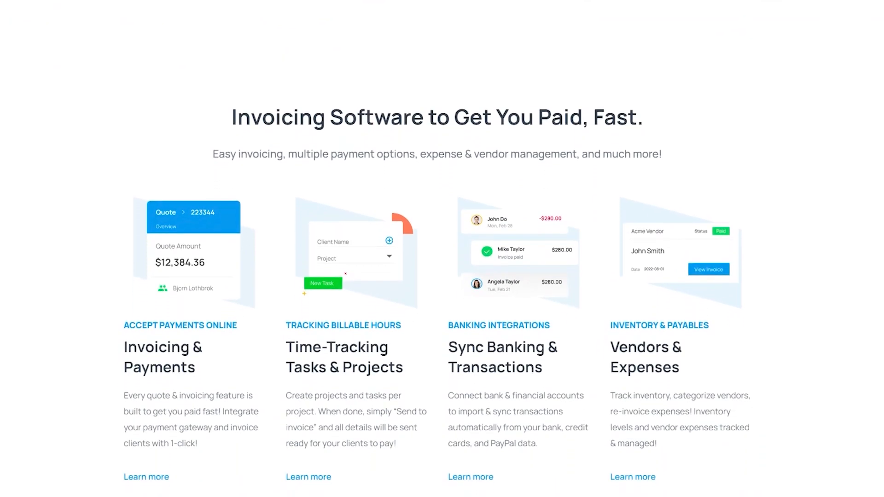
{"action": "scroll", "scroll_direction": "down", "scroll_amount": 3}
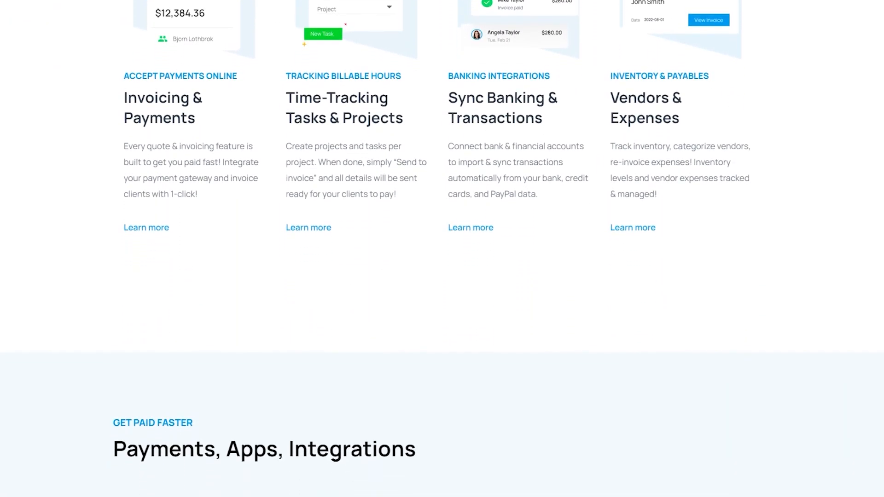
{"action": "scroll", "scroll_direction": "down", "scroll_amount": 3}
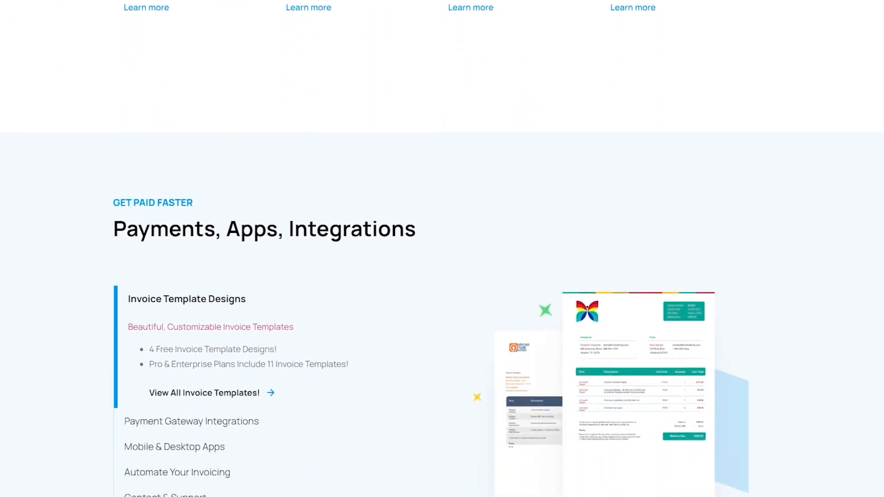
{"action": "scroll", "scroll_direction": "down", "scroll_amount": 3}
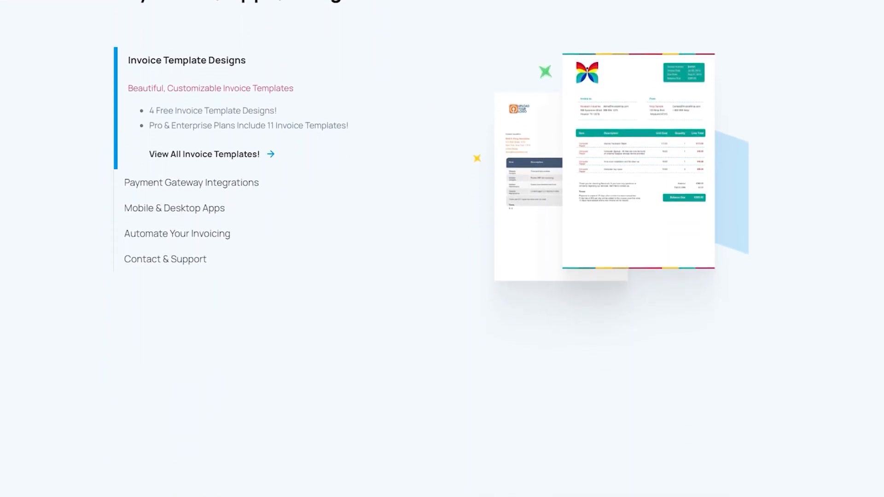
{"action": "scroll", "scroll_direction": "down", "scroll_amount": 3}
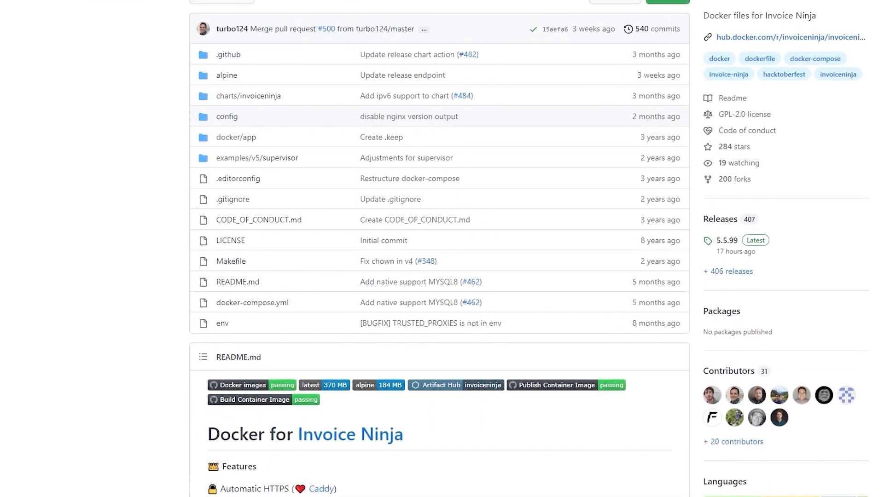
{"action": "scroll", "scroll_direction": "down", "scroll_amount": 3}
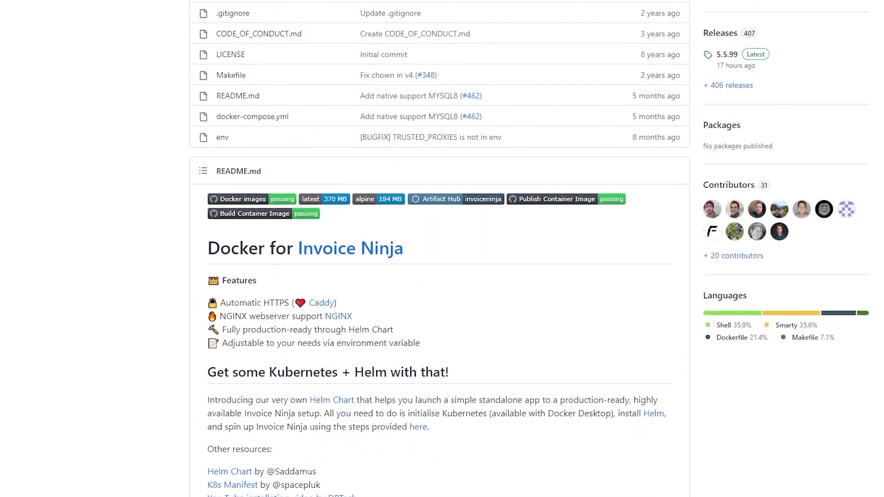
{"action": "scroll", "scroll_direction": "down", "scroll_amount": 3}
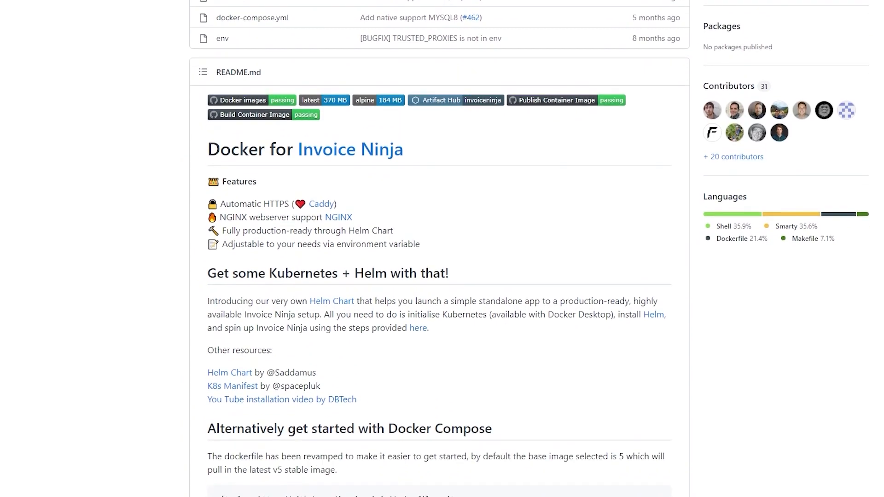
{"action": "left_click", "coordinate": [278, 8]}
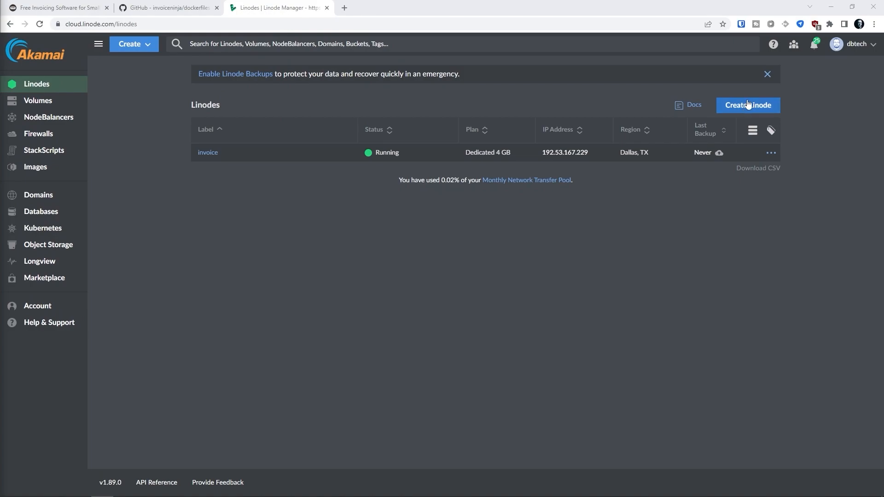
{"action": "mouse_move", "coordinate": [751, 111]}
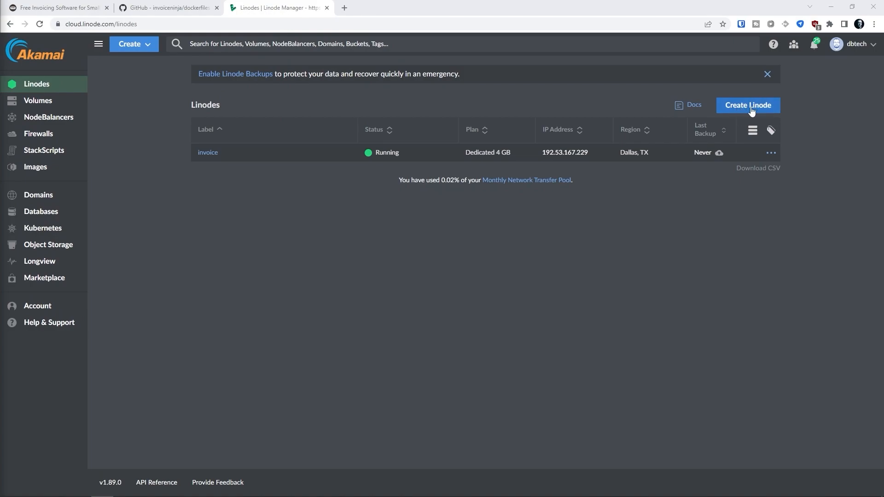
Start a new Linode and choose the Docker app from the Marketplace search for 'docker'.
{"action": "left_click", "coordinate": [748, 105]}
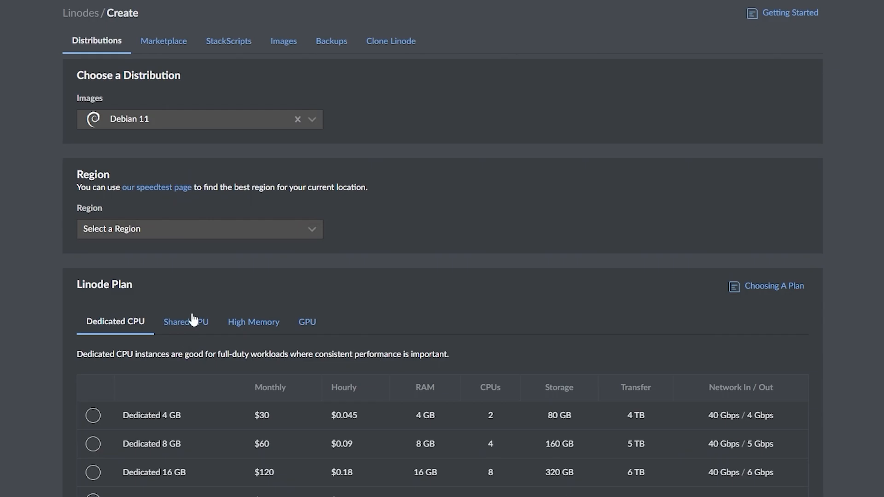
{"action": "left_click", "coordinate": [163, 41]}
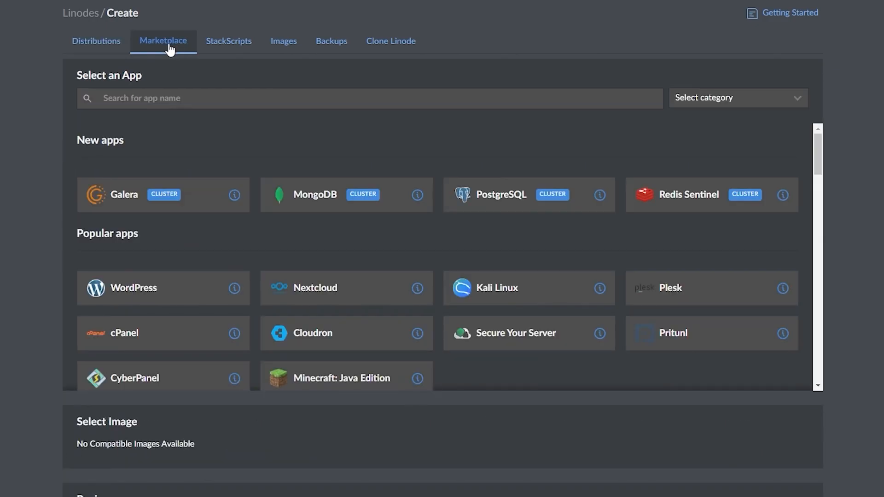
{"action": "left_click", "coordinate": [371, 99]}
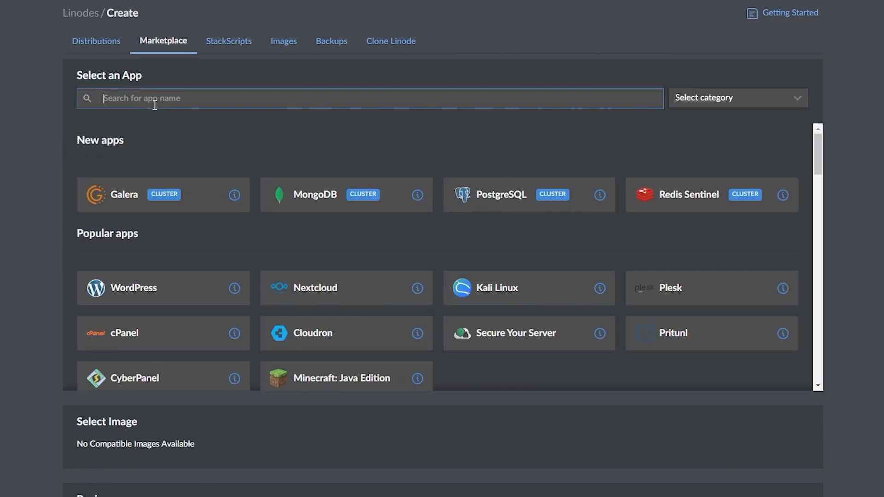
{"action": "type", "text": "docker"}
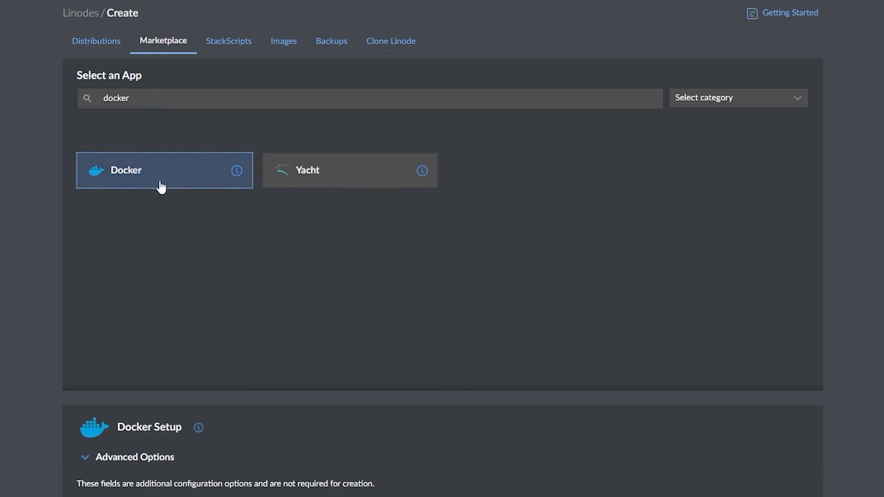
{"action": "scroll", "scroll_direction": "down", "scroll_amount": 3}
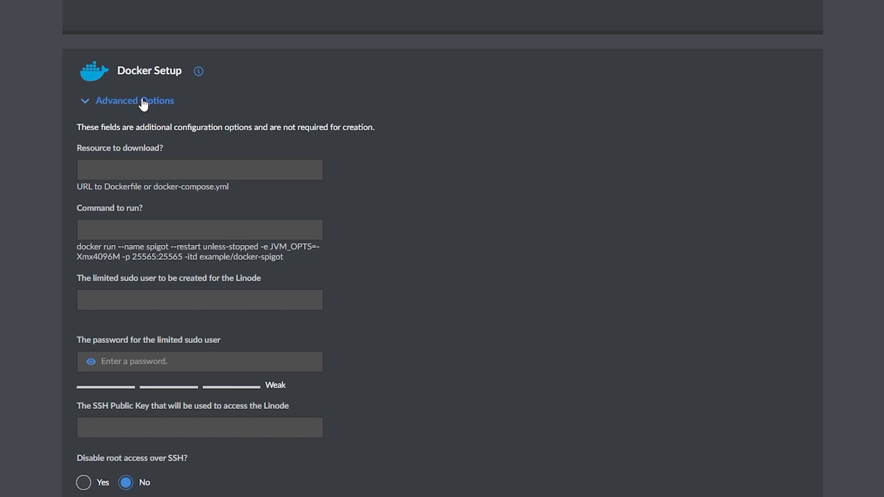
{"action": "left_click", "coordinate": [199, 74]}
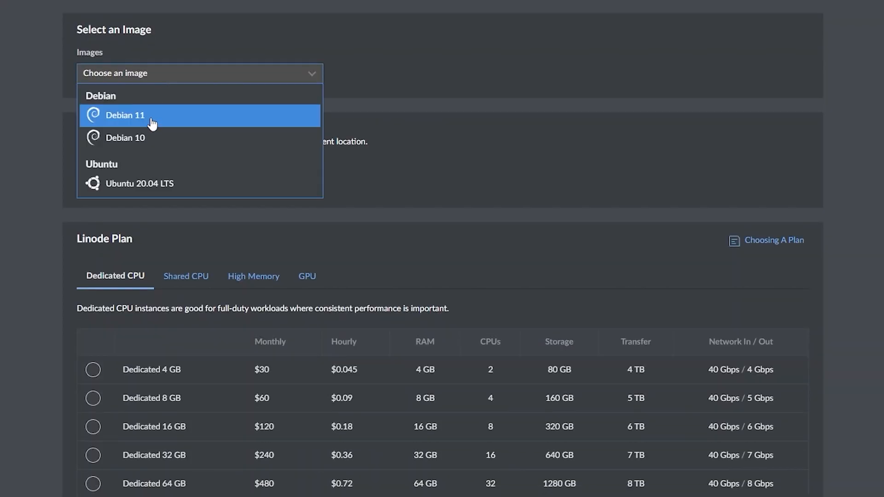
Choose the Debian 11 image, Dallas, TX region and the Dedicated 8 GB plan.
{"action": "left_click", "coordinate": [124, 115]}
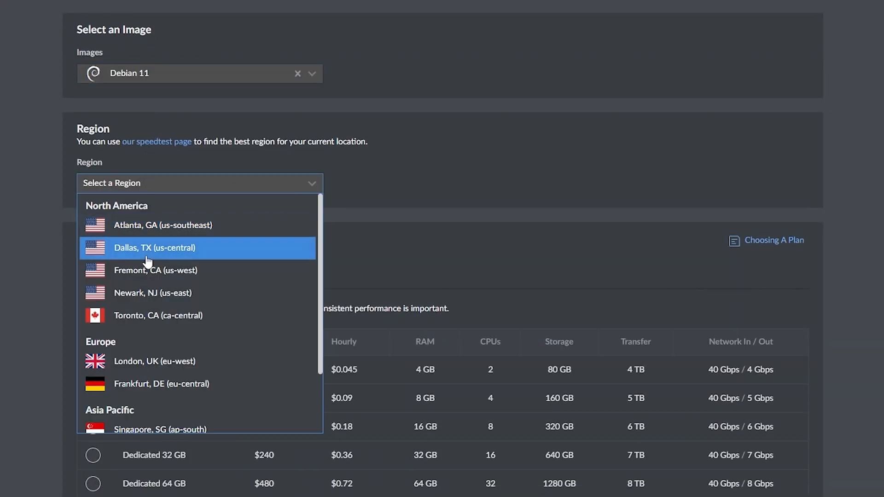
{"action": "left_click", "coordinate": [155, 248]}
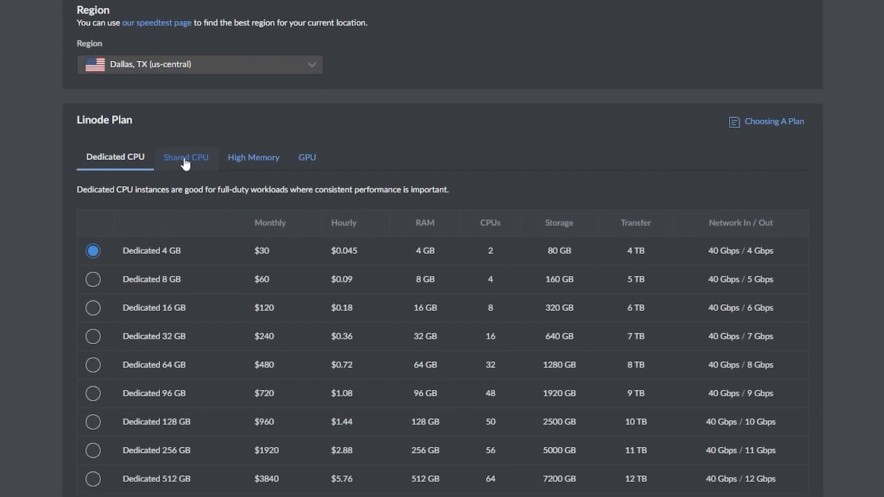
{"action": "left_click", "coordinate": [186, 157]}
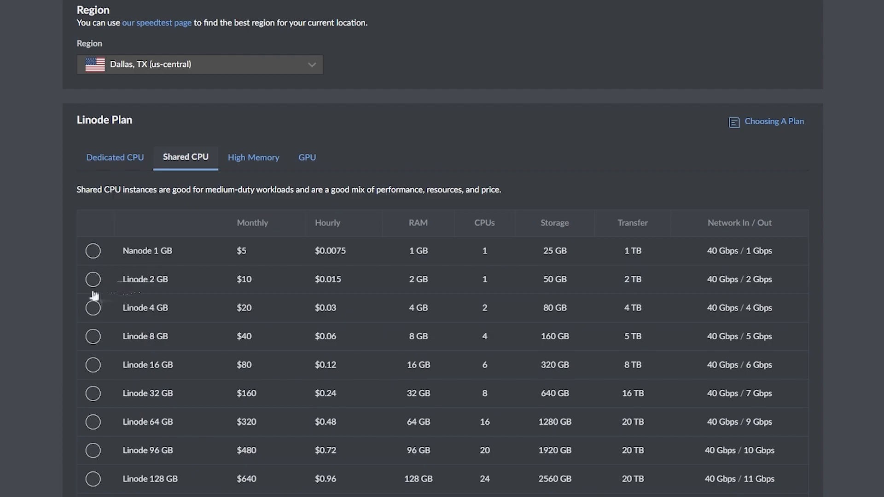
{"action": "left_click", "coordinate": [92, 279]}
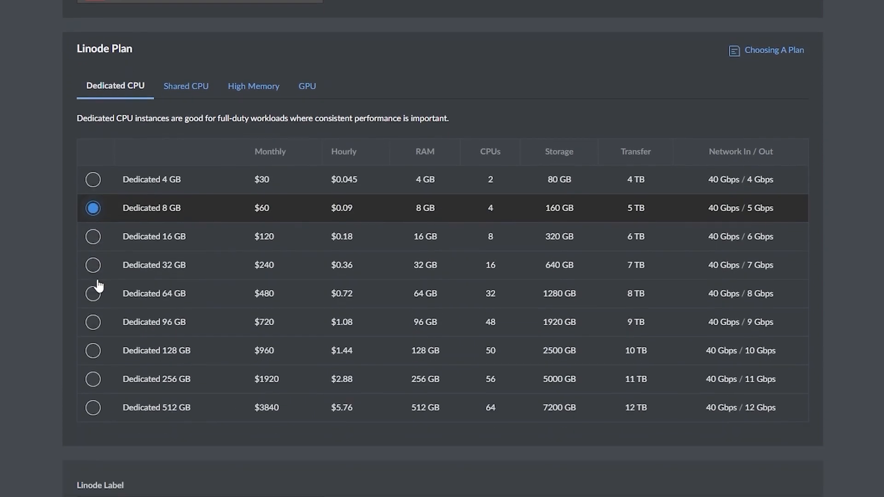
Label the server ninja, set a root password and enable backups and a private IP.
{"action": "scroll", "scroll_direction": "down", "scroll_amount": 3}
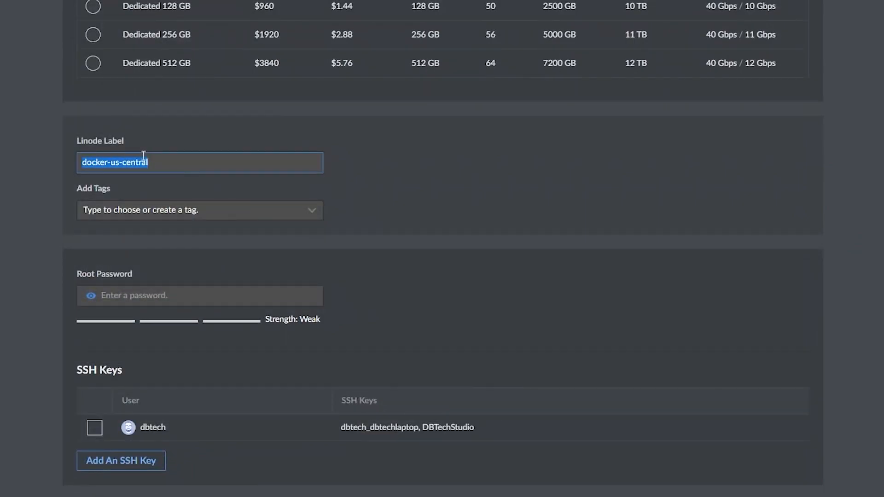
{"action": "type", "text": "ninja"}
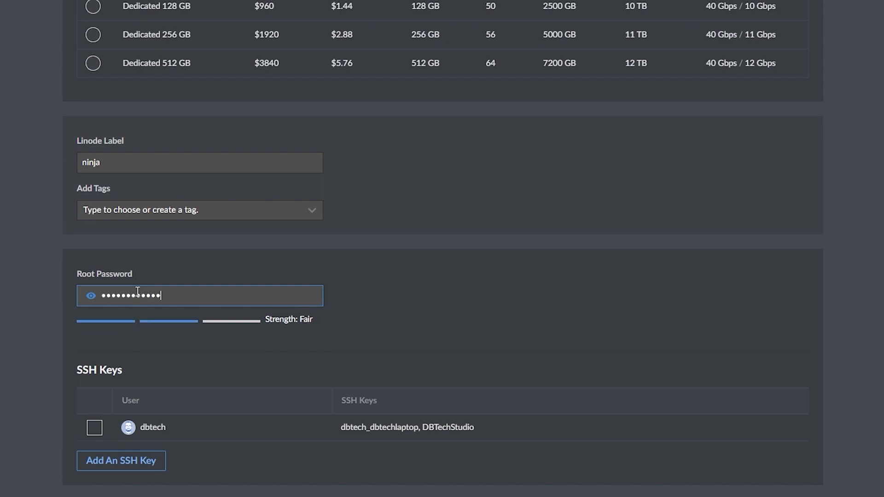
{"action": "scroll", "scroll_direction": "down", "scroll_amount": 3}
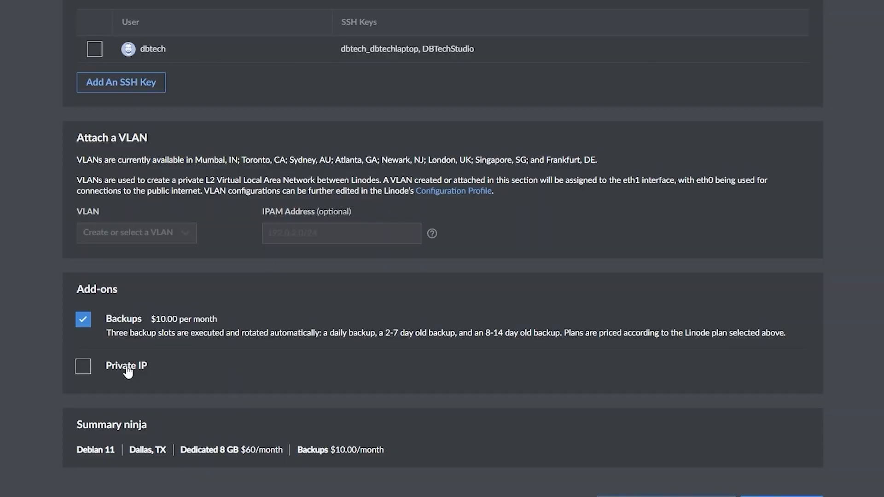
{"action": "left_click", "coordinate": [83, 366]}
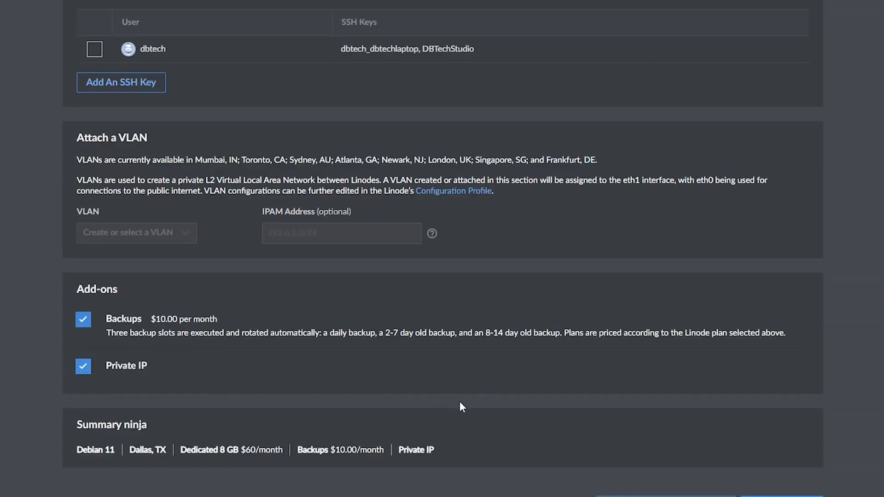
{"action": "scroll", "scroll_direction": "down", "scroll_amount": 3}
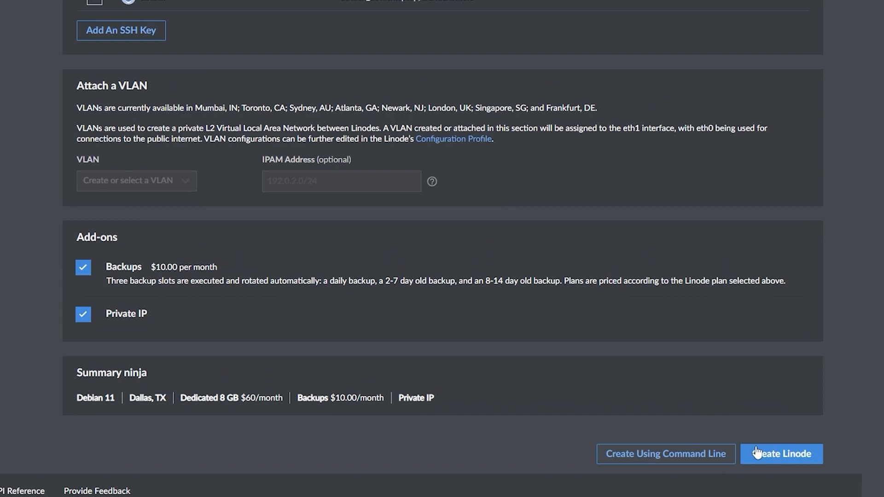
{"action": "left_click", "coordinate": [781, 454]}
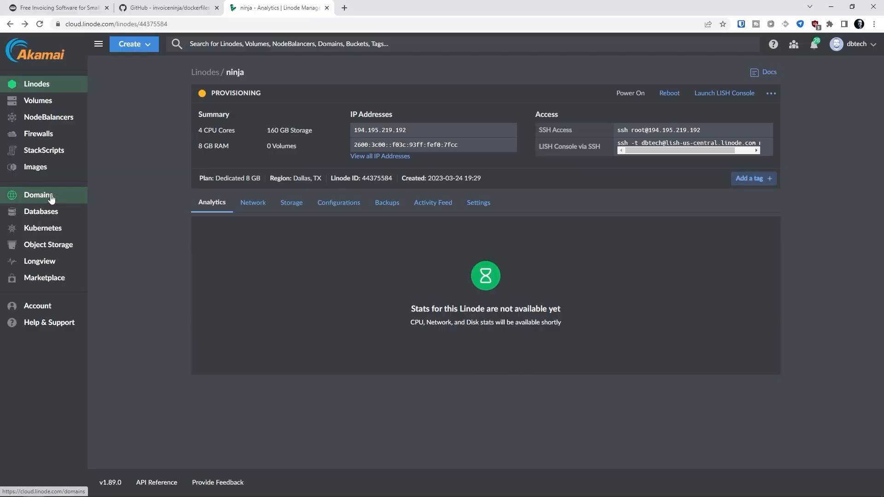
{"action": "left_click", "coordinate": [37, 195]}
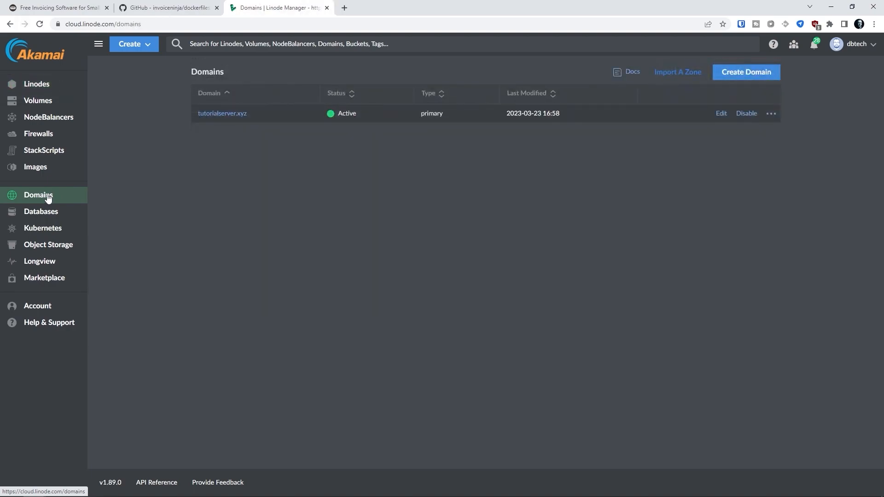
{"action": "mouse_move", "coordinate": [746, 72]}
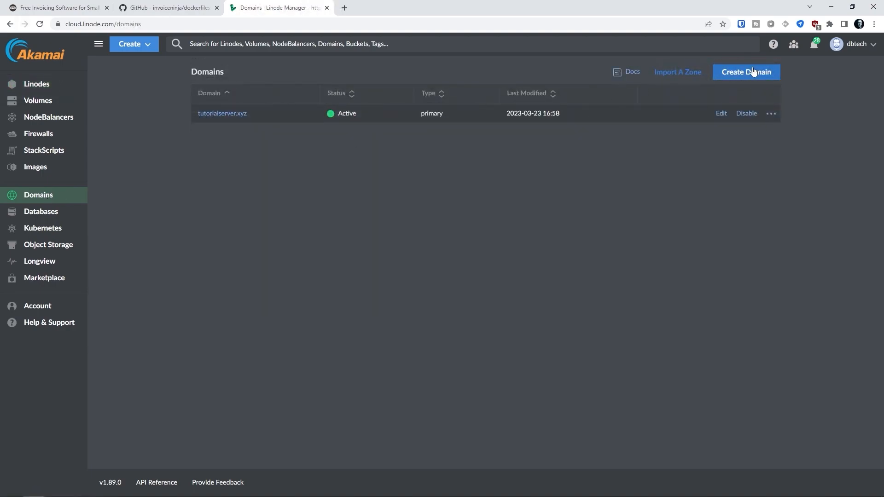
{"action": "left_click", "coordinate": [745, 72]}
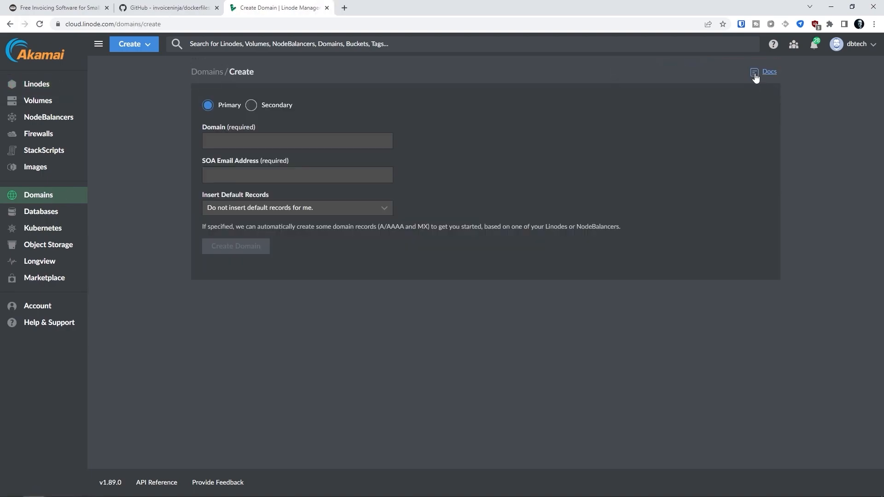
{"action": "type", "text": "dbtech.tips"}
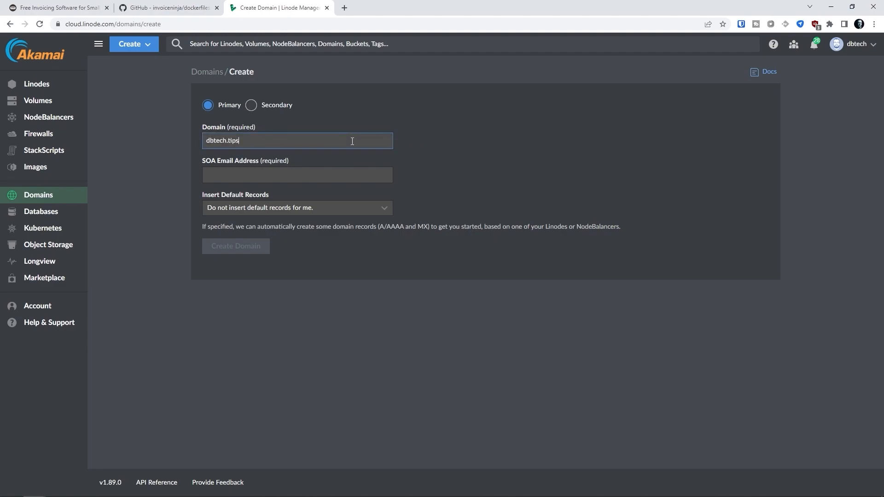
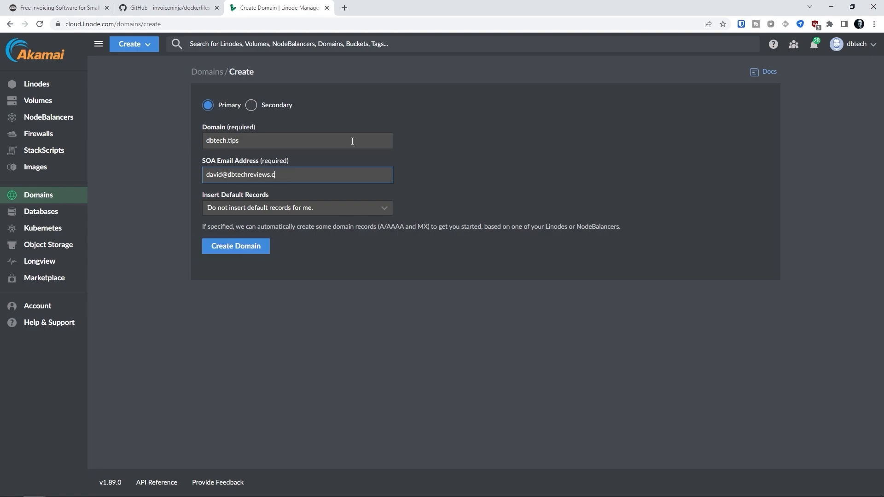
Insert default DNS records from the existing invoice Linode.
{"action": "left_click", "coordinate": [296, 207]}
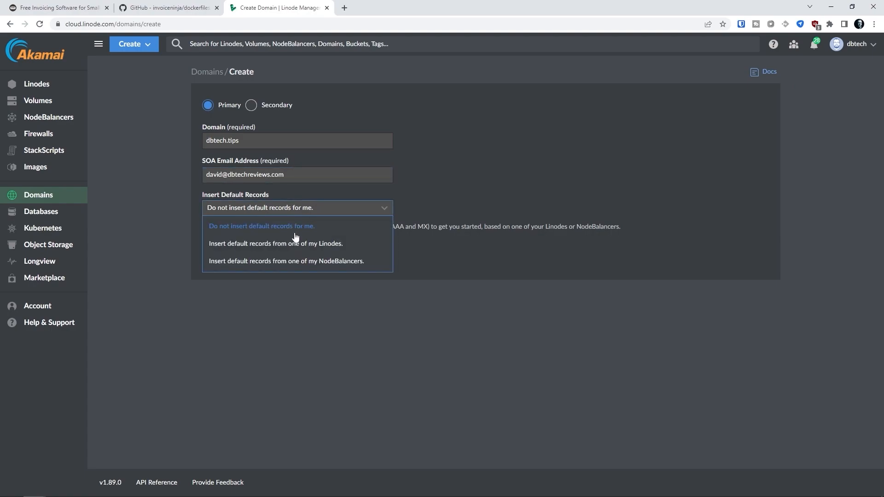
{"action": "left_click", "coordinate": [275, 244]}
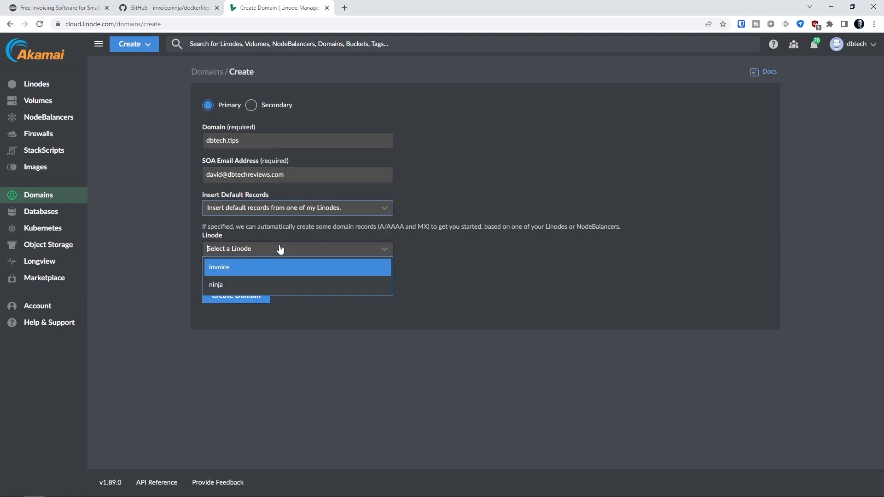
{"action": "left_click", "coordinate": [216, 284]}
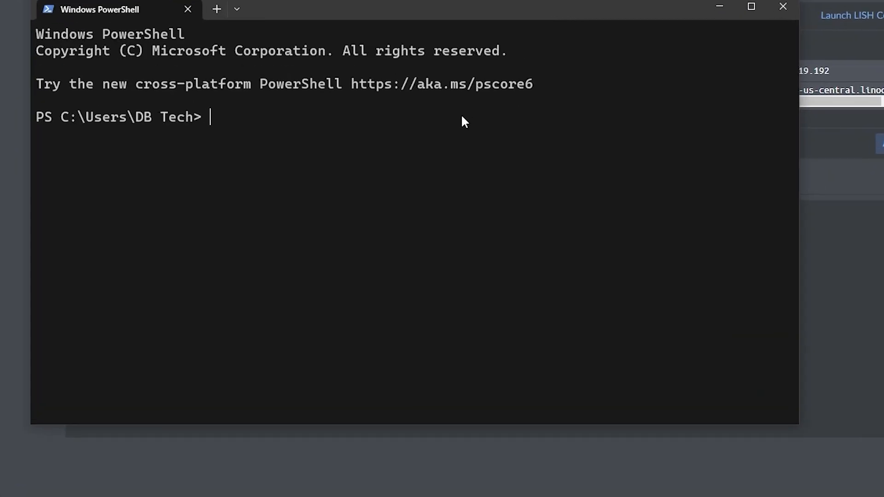
SSH as root to 194.195.219.192, accepting the host fingerprint and logging in with the password.
{"action": "type", "text": "ssh root@194.195.219.192"}
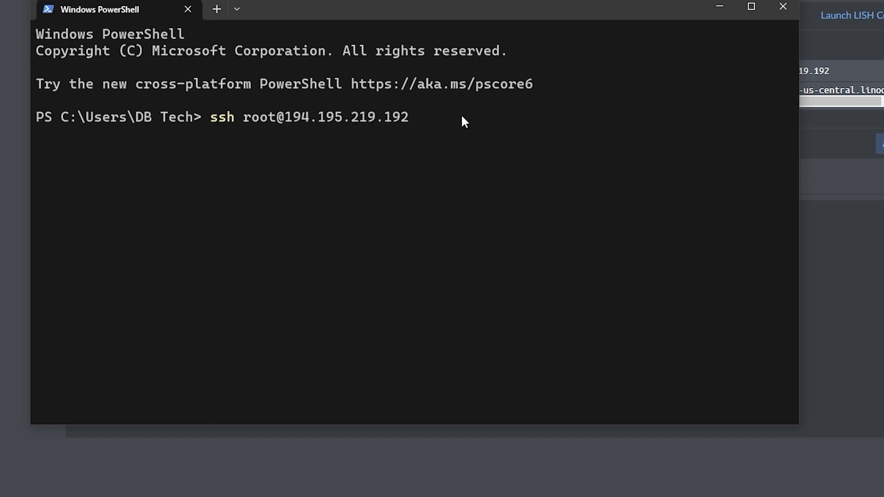
{"action": "type", "text": "yes/no/[fingerprint])? yes"}
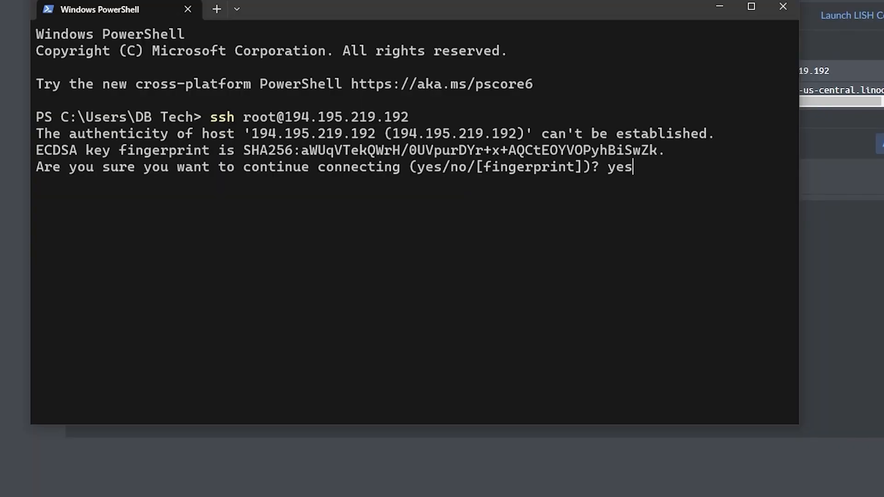
{"action": "key", "text": "enter"}
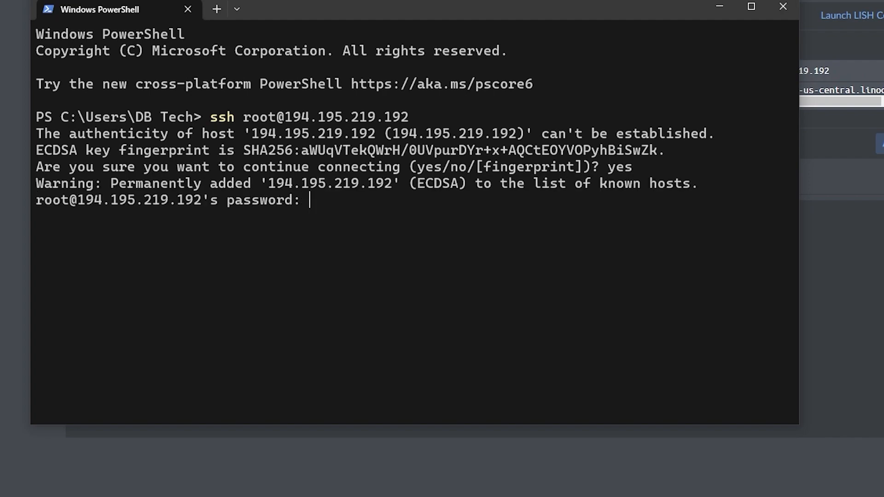
{"action": "key", "text": "Enter"}
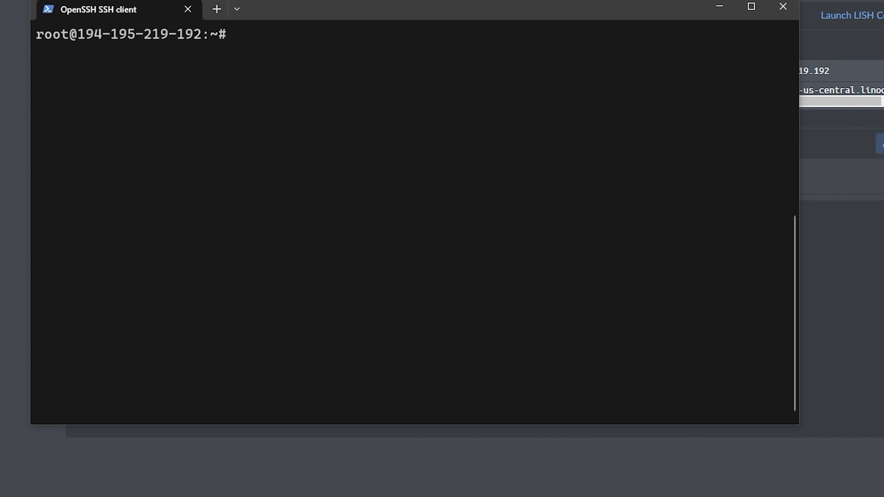
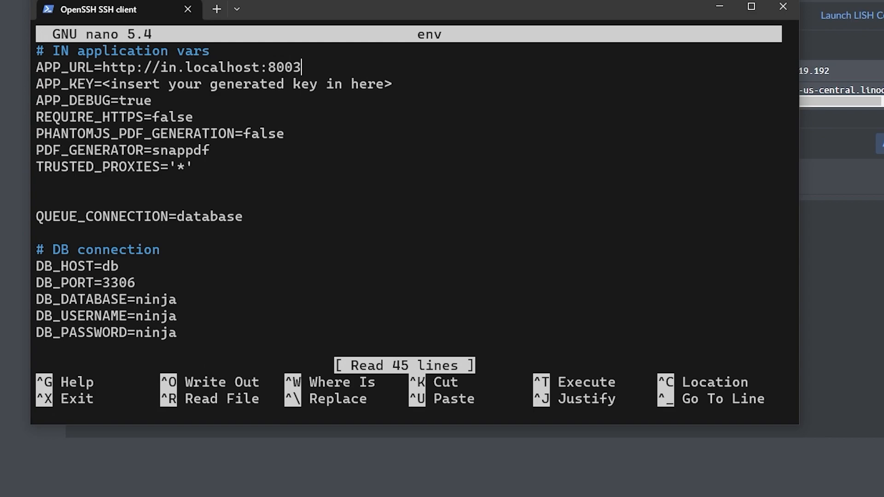
Clone the invoiceninja/dockerfiles repository, enter it and list its contents.
{"action": "key", "text": "Backspace"}
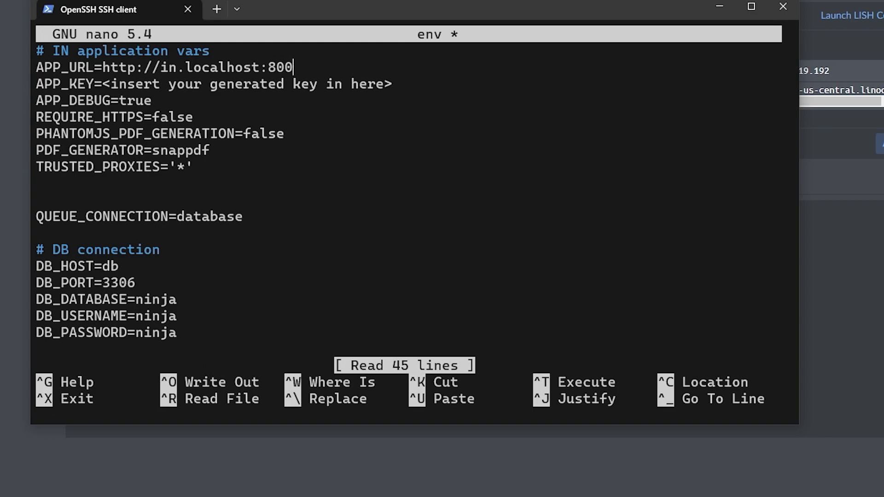
{"action": "key", "text": "BackSpace"}
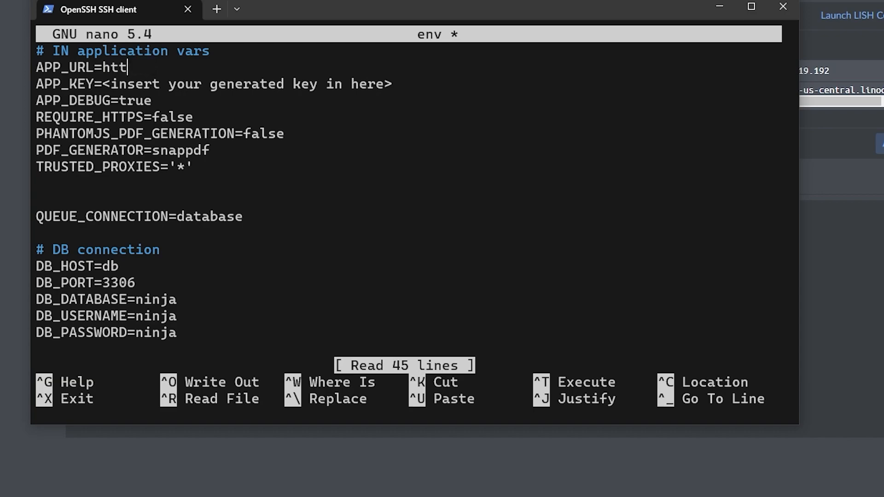
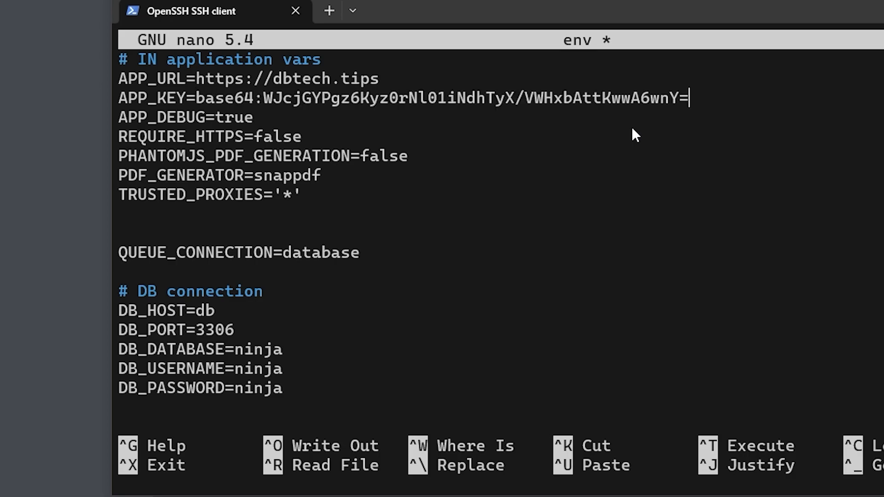
{"action": "key", "text": "Down"}
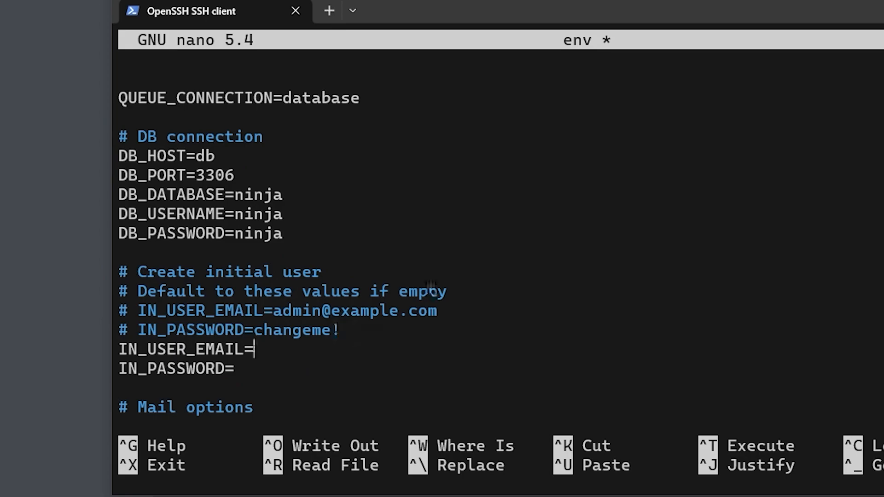
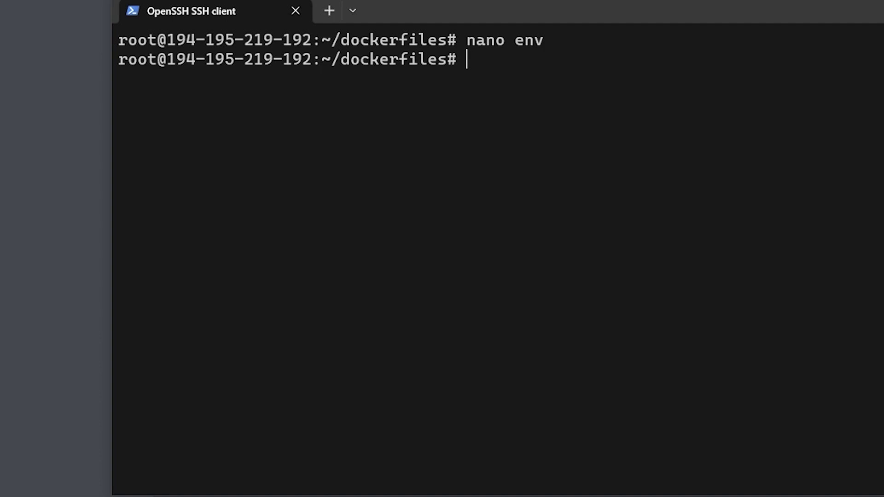
{"action": "mouse_move", "coordinate": [321, 364]}
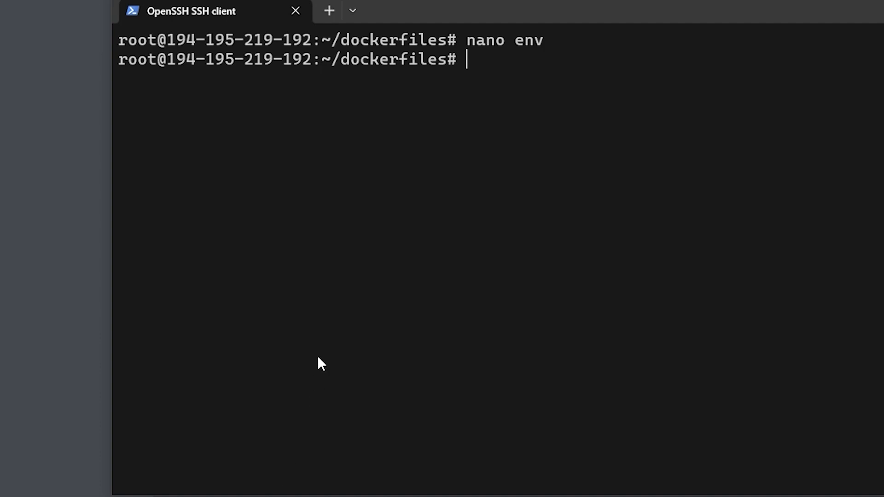
Edit docker-compose.yml so nginx publishes host port 87:80, then save and exit nano.
{"action": "type", "text": "nano docker-"}
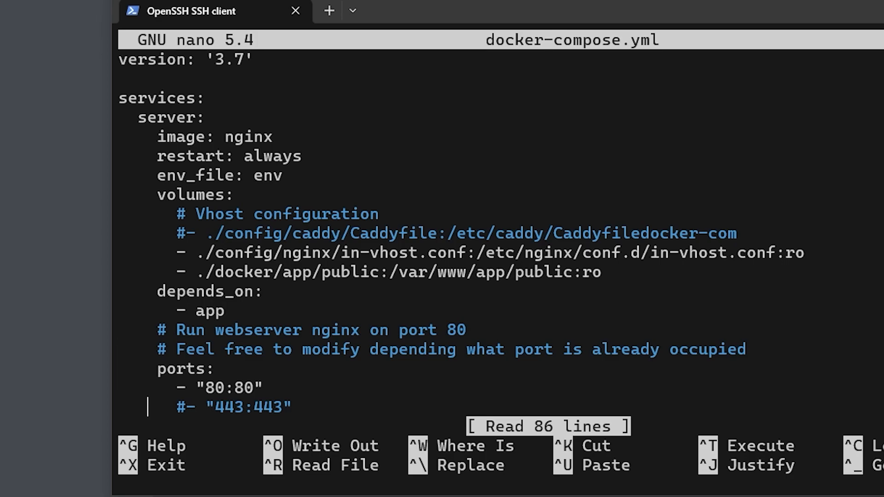
{"action": "key", "text": "Backspace"}
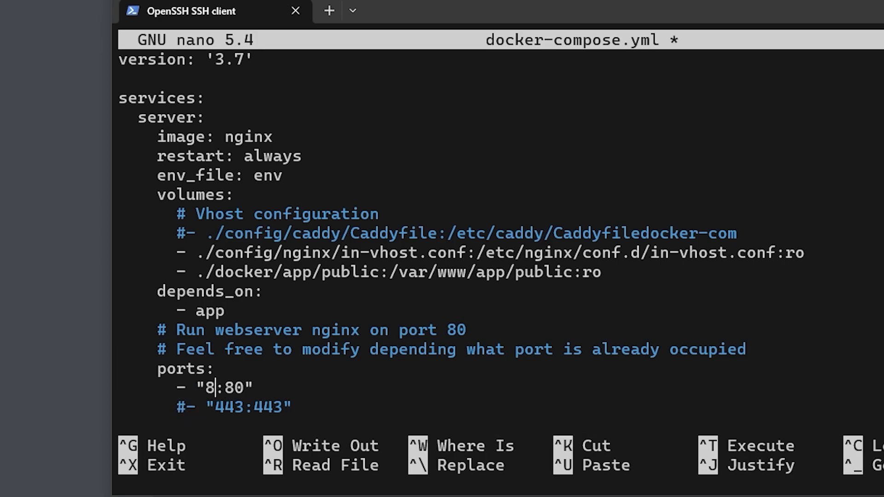
{"action": "scroll", "scroll_direction": "down", "scroll_amount": 3}
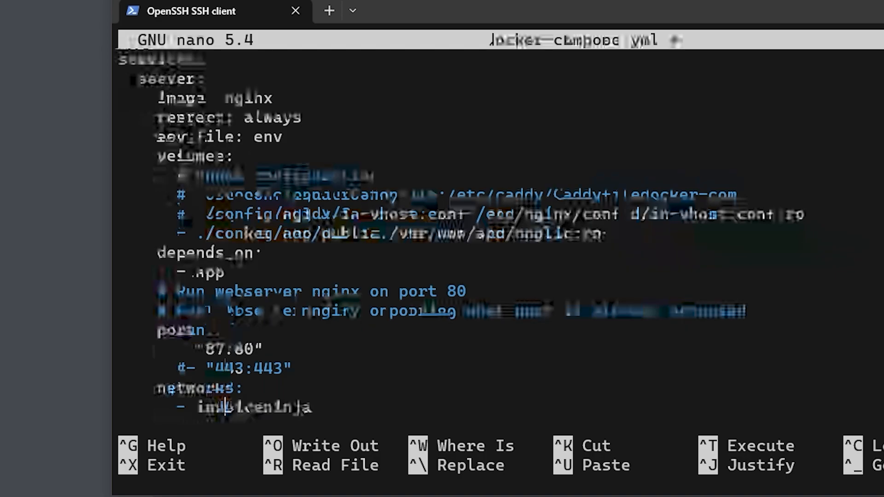
{"action": "scroll", "scroll_direction": "down", "scroll_amount": 3}
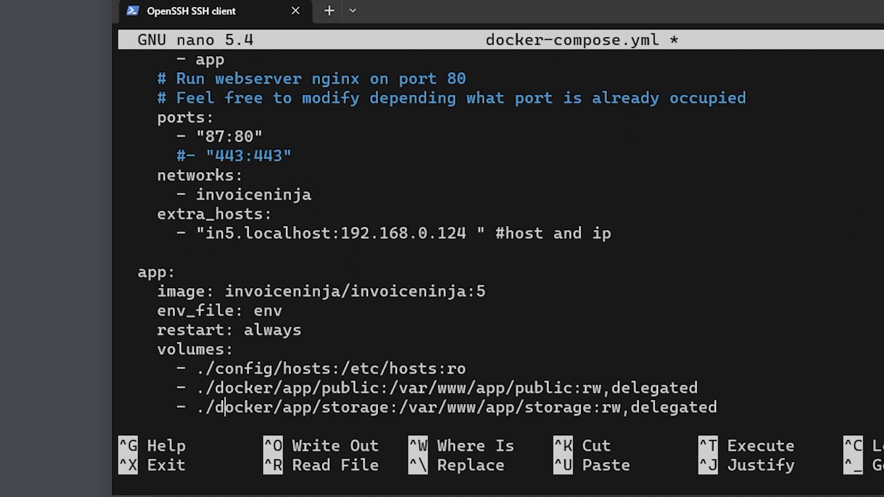
{"action": "scroll", "scroll_direction": "down", "scroll_amount": 3}
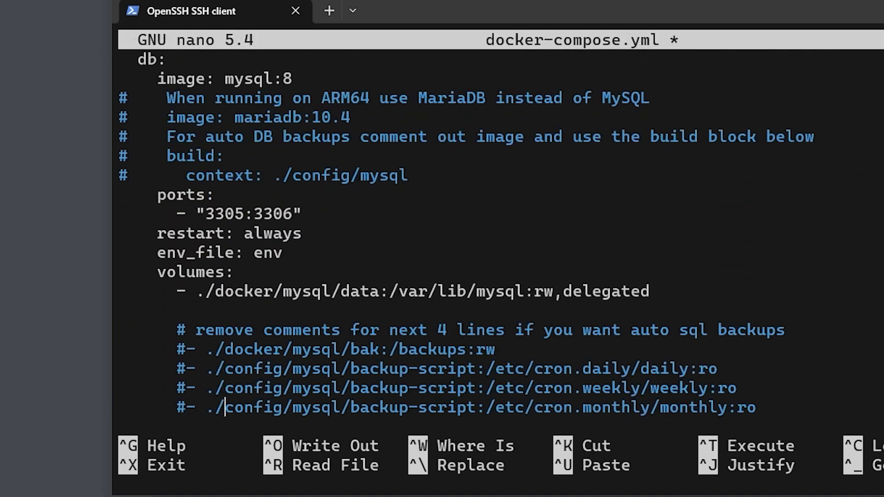
{"action": "key", "text": "ctrl+x"}
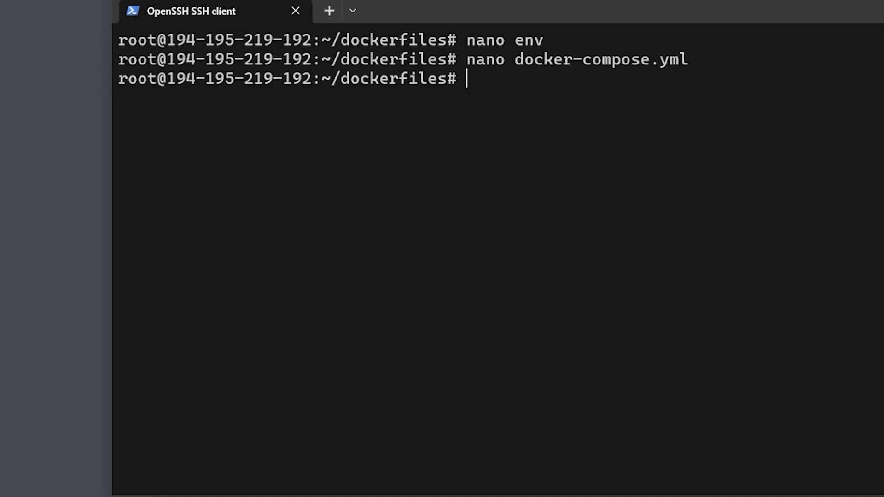
Run chmod 755 on docker/app/public/ and chown -R 1500:1500 on docker/app.
{"action": "type", "text": "chmod 755 docker/"}
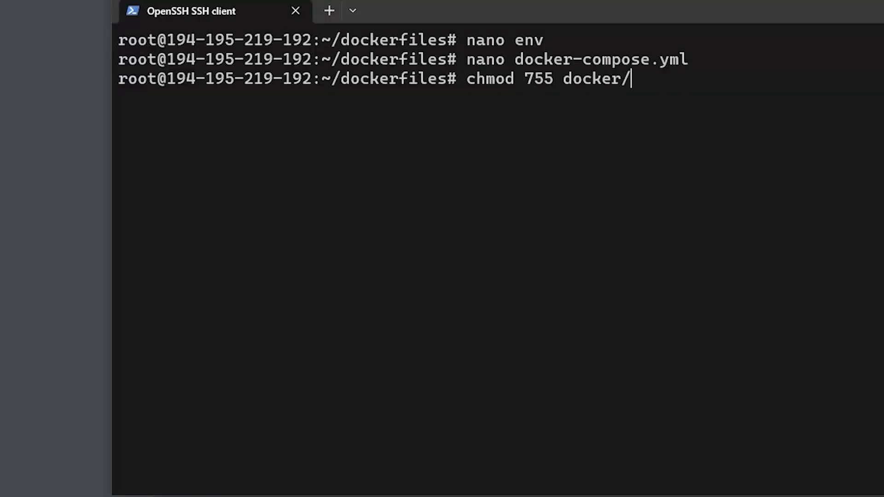
{"action": "type", "text": "app/public/"}
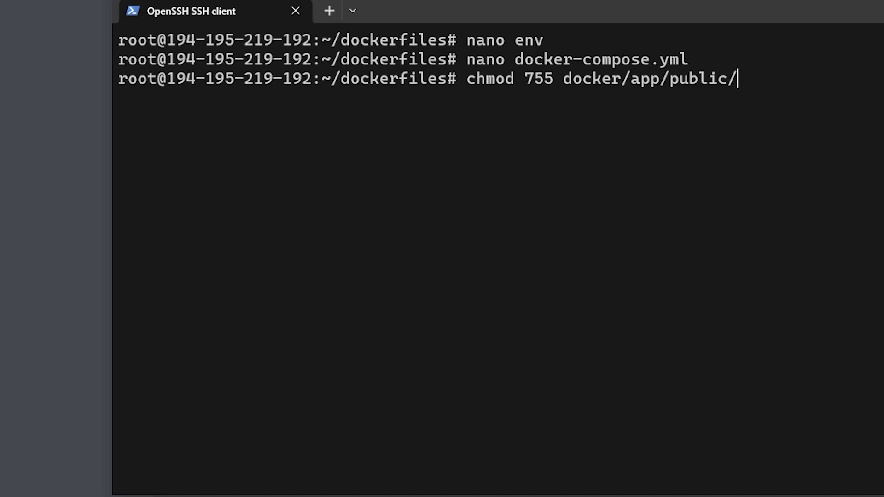
{"action": "type", "text": "s"}
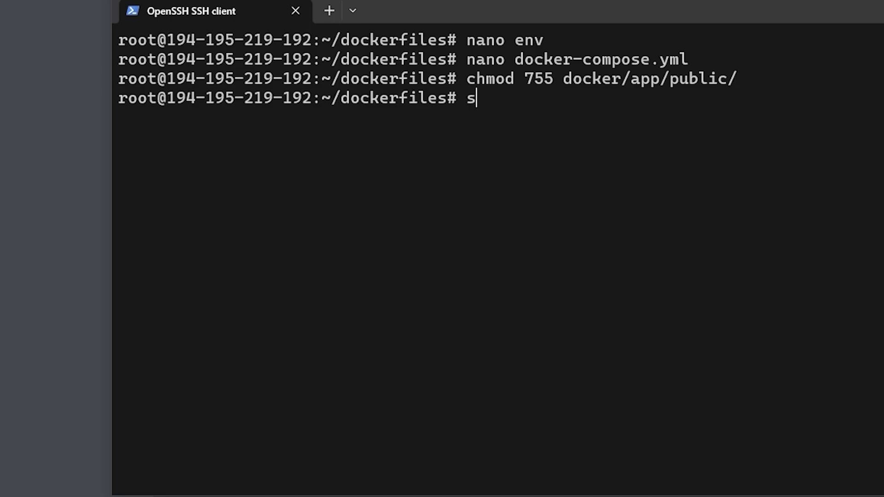
{"action": "type", "text": "udo sh"}
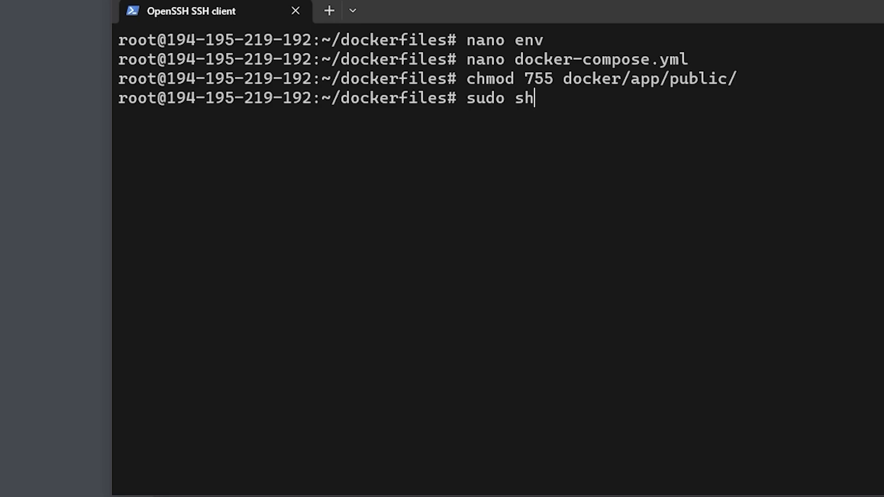
{"action": "type", "text": "chown -R"}
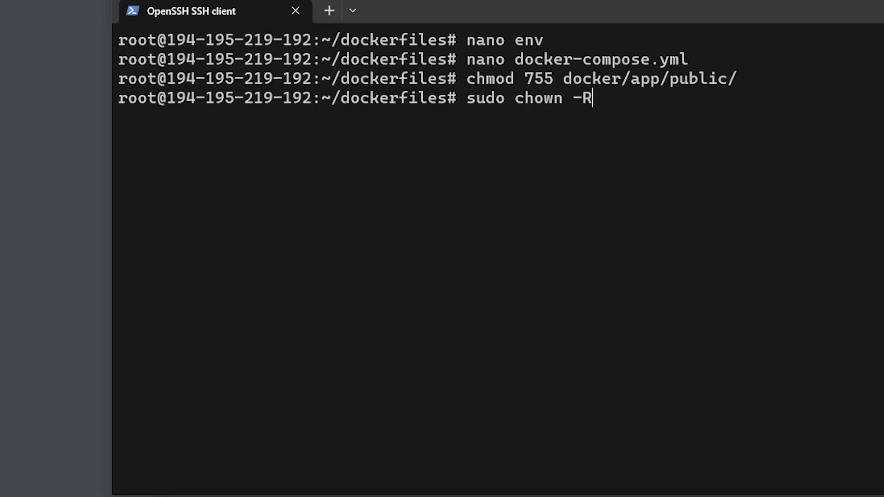
{"action": "type", "text": "1000"}
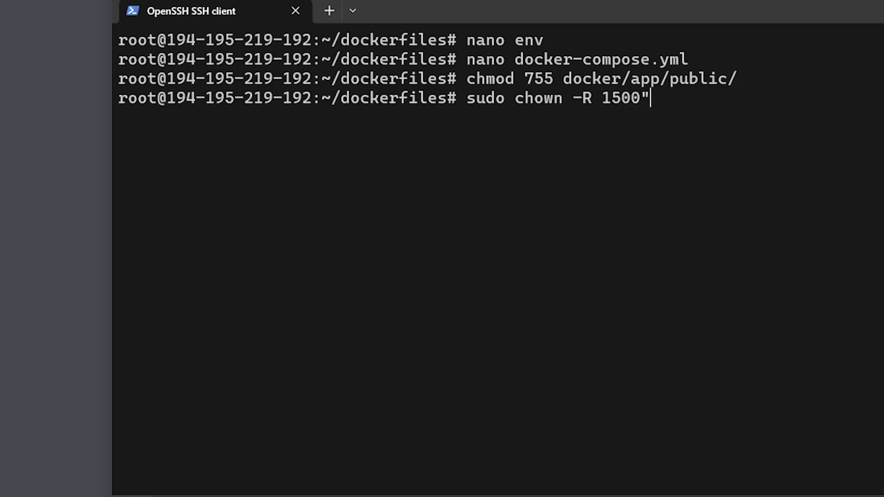
{"action": "key", "text": "Backspace"}
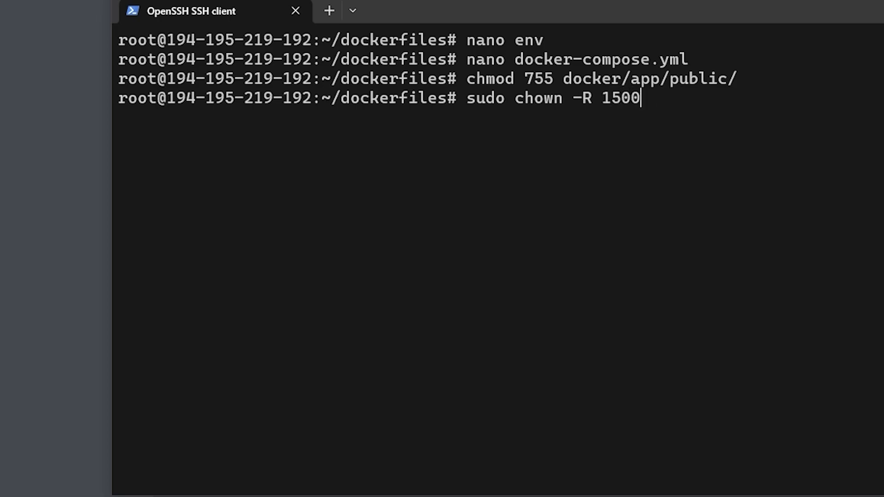
{"action": "type", "text": ":1500"}
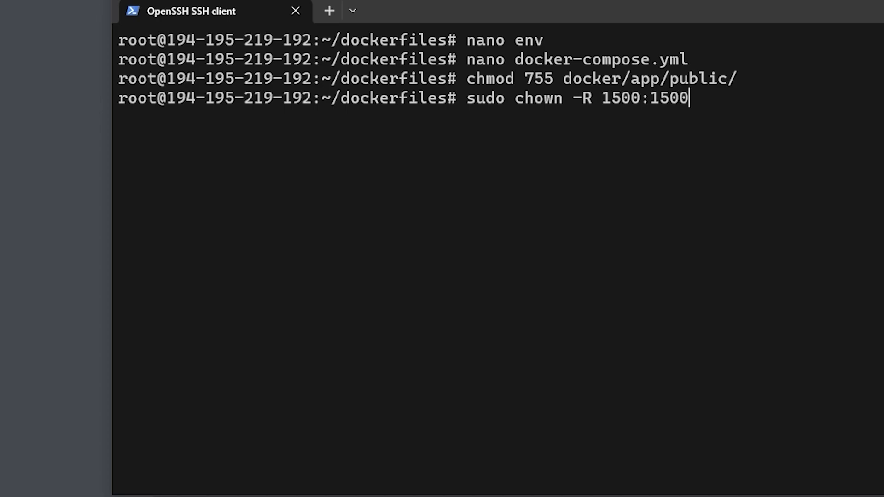
{"action": "type", "text": "docker/app"}
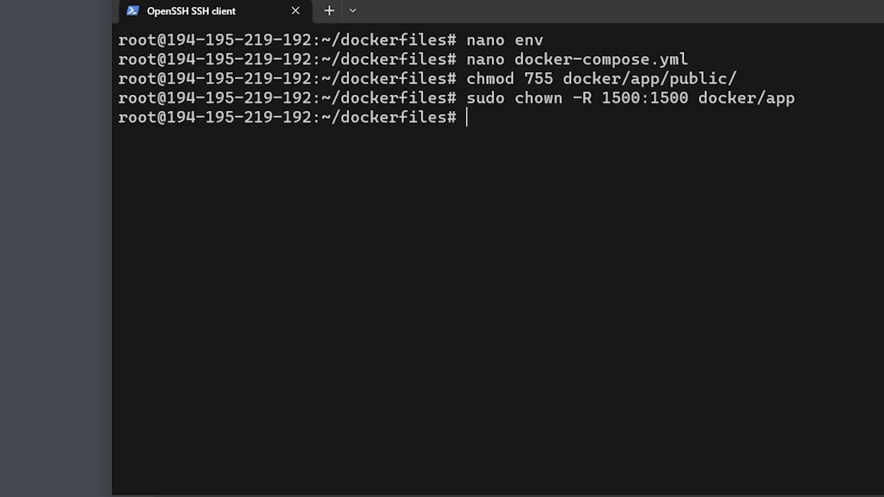
Start the containers in the background with docker-compose up -d.
{"action": "type", "text": "docker-compose up -d"}
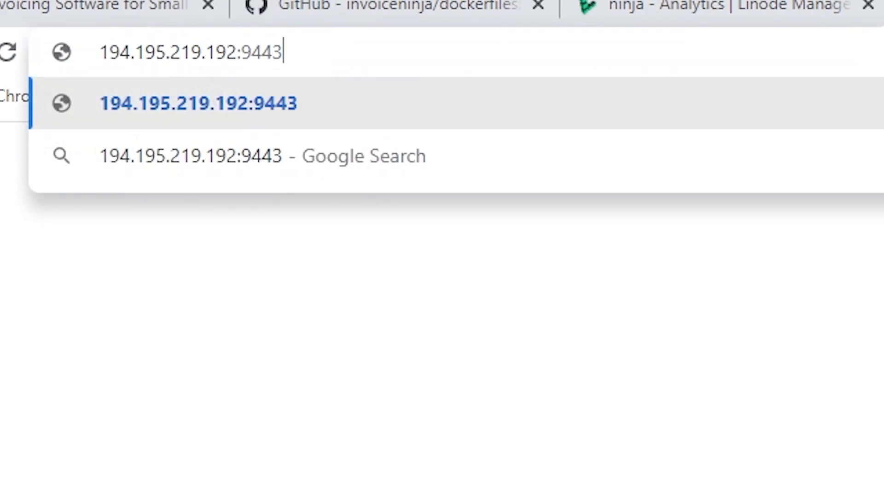
Reach Portainer over https despite the certificate warning and create the initial admin account.
{"action": "type", "text": "https:"}
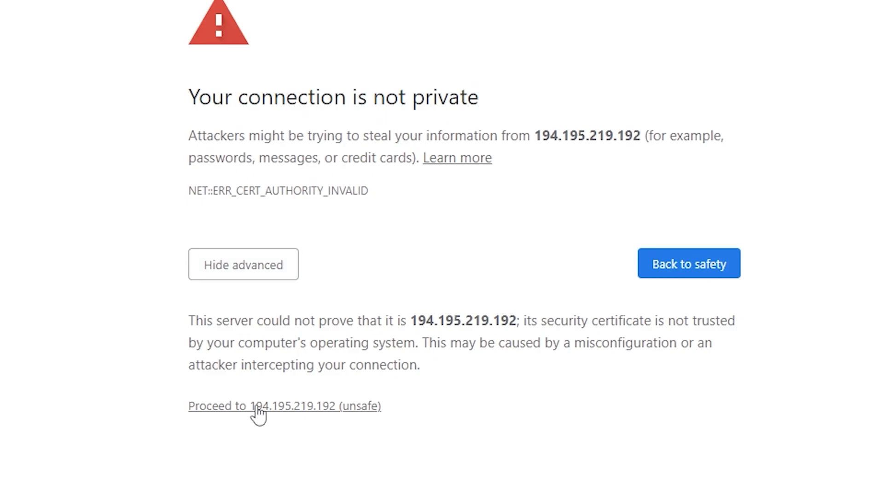
{"action": "left_click", "coordinate": [285, 406]}
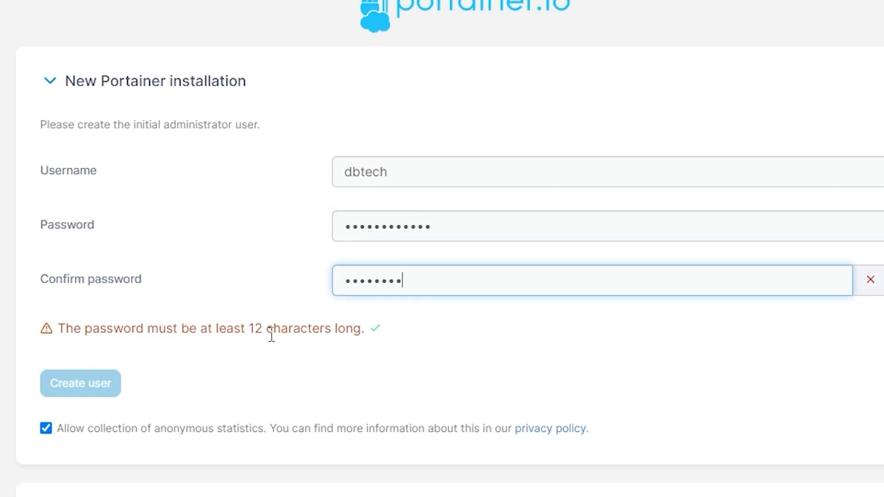
{"action": "left_click", "coordinate": [80, 383]}
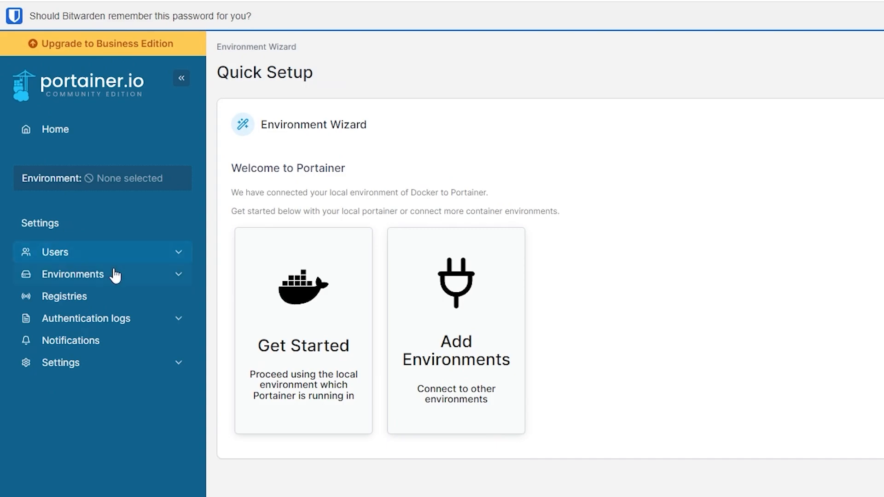
Give the local environment the public IP 194.195.219.192 and update it.
{"action": "left_click", "coordinate": [73, 274]}
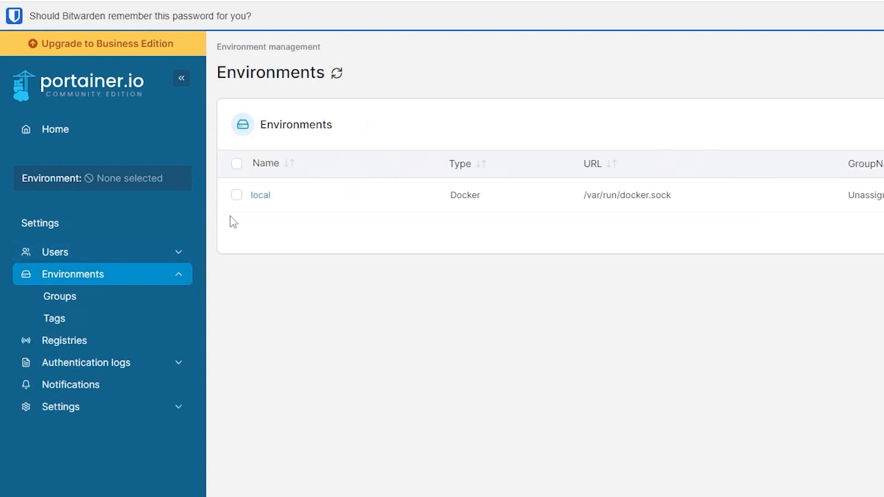
{"action": "left_click", "coordinate": [260, 195]}
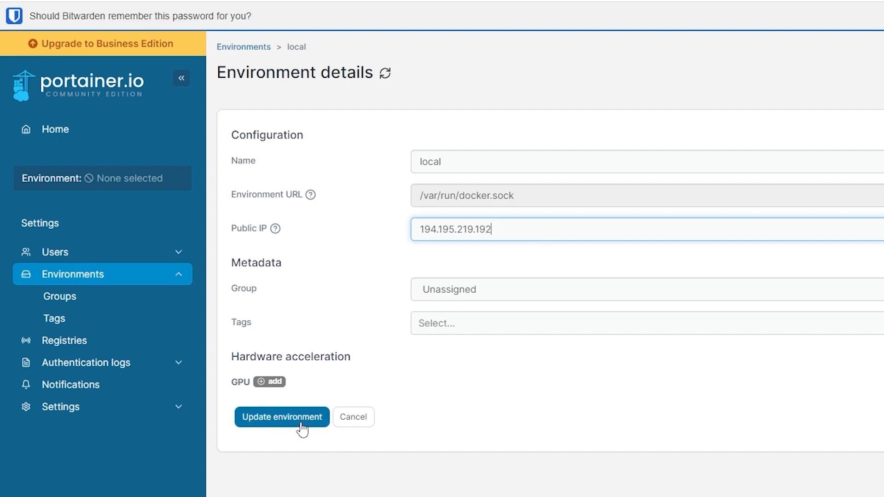
{"action": "left_click", "coordinate": [282, 417]}
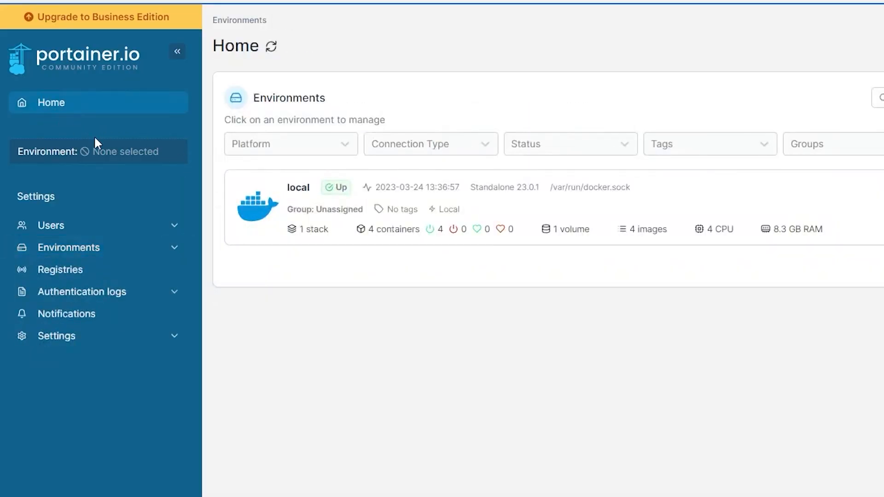
Inspect the dockerfiles_invoiceninja network in the local environment, then go to Stacks.
{"action": "left_click", "coordinate": [298, 197]}
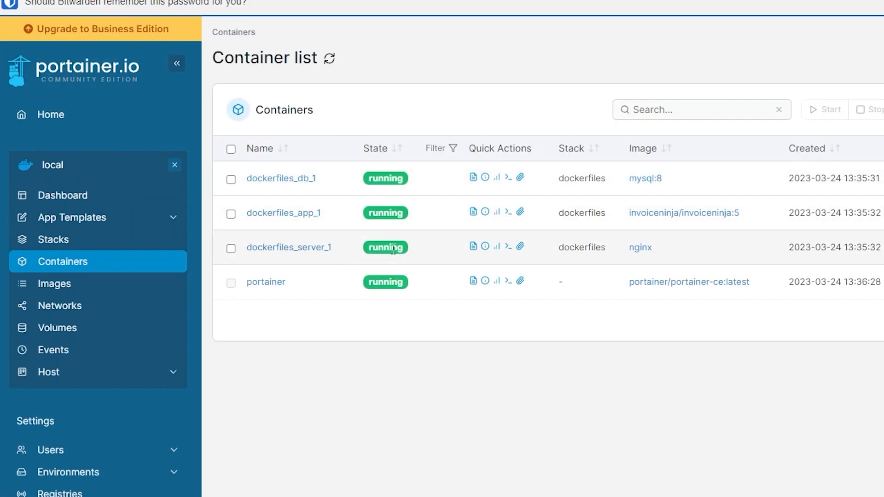
{"action": "mouse_move", "coordinate": [333, 250]}
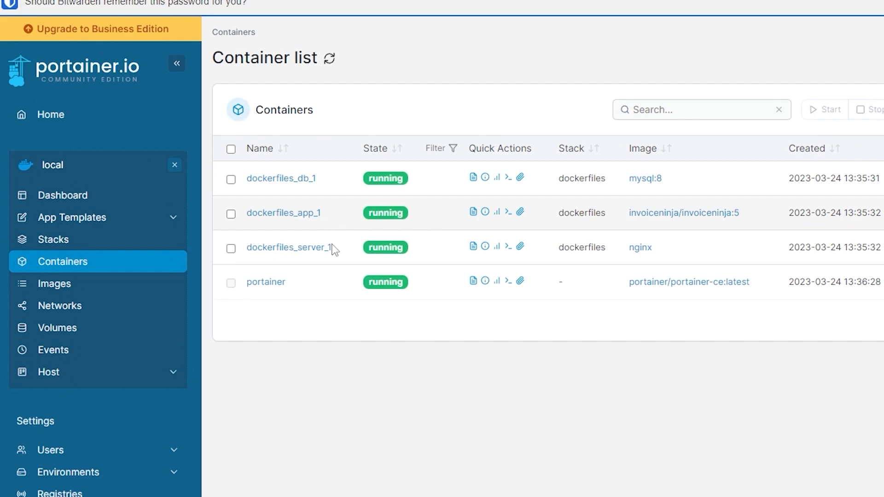
{"action": "mouse_move", "coordinate": [247, 230]}
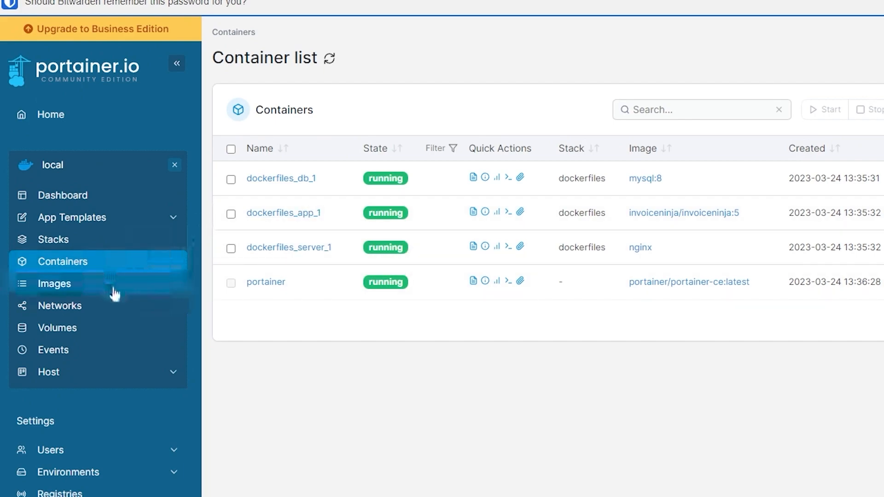
{"action": "left_click", "coordinate": [60, 306]}
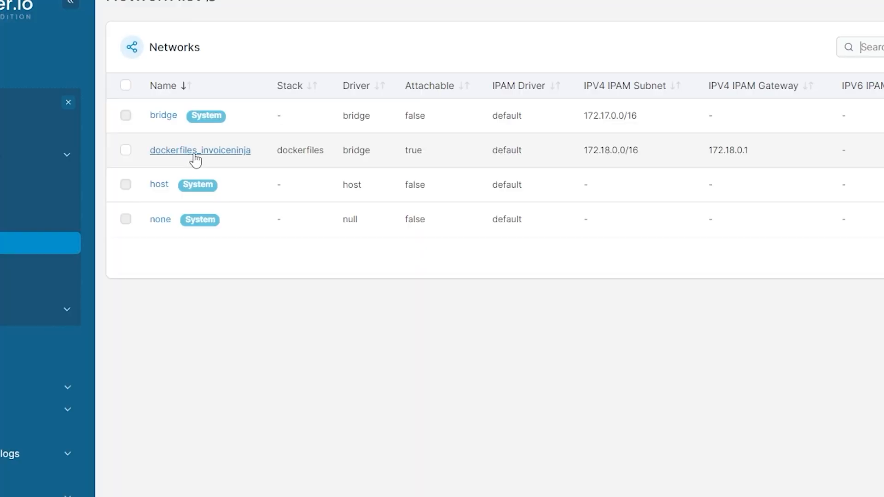
{"action": "left_click", "coordinate": [200, 151]}
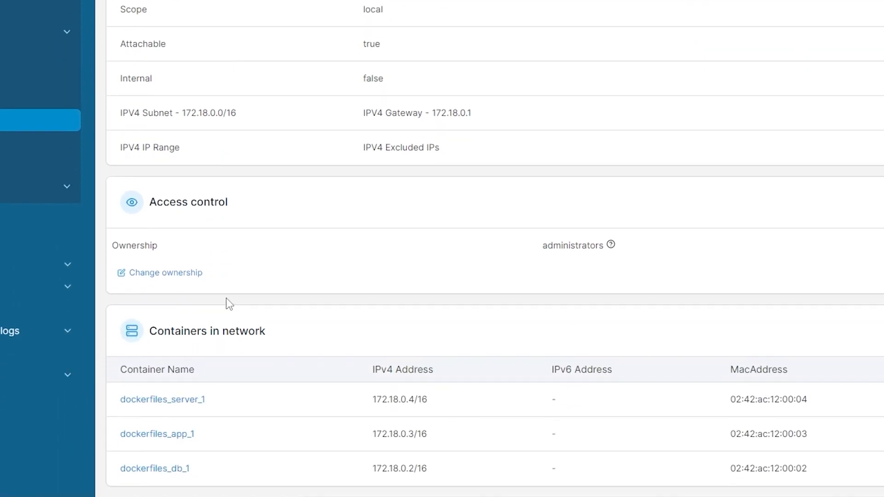
{"action": "mouse_move", "coordinate": [275, 405]}
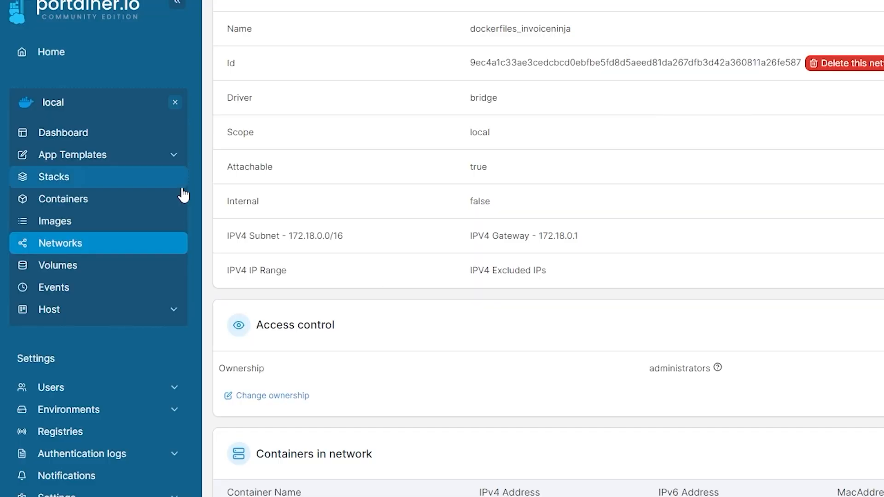
{"action": "left_click", "coordinate": [53, 177]}
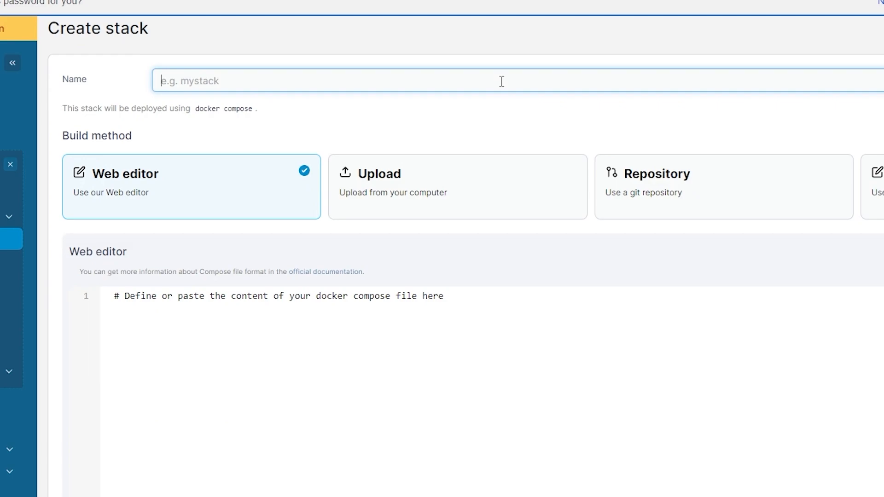
Name the new stack npm and bring in the quick-setup compose from the NPM guide.
{"action": "type", "text": "nplp"}
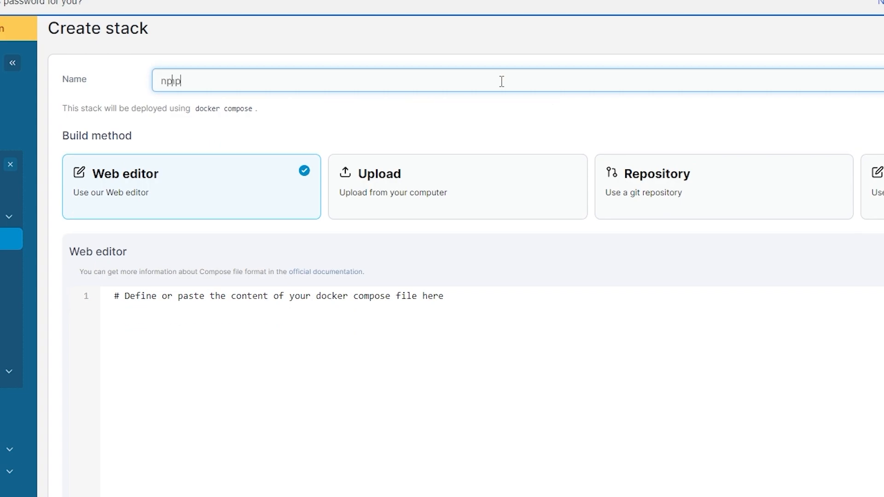
{"action": "type", "text": "npm"}
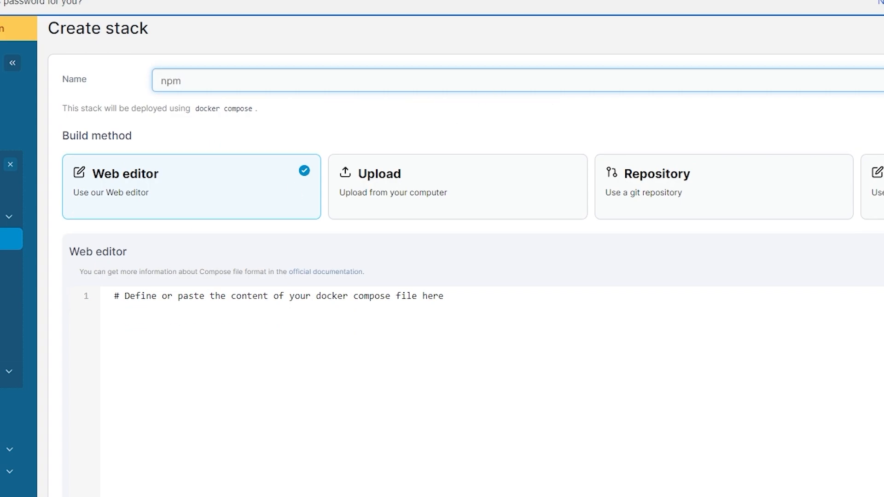
{"action": "left_click", "coordinate": [498, 7]}
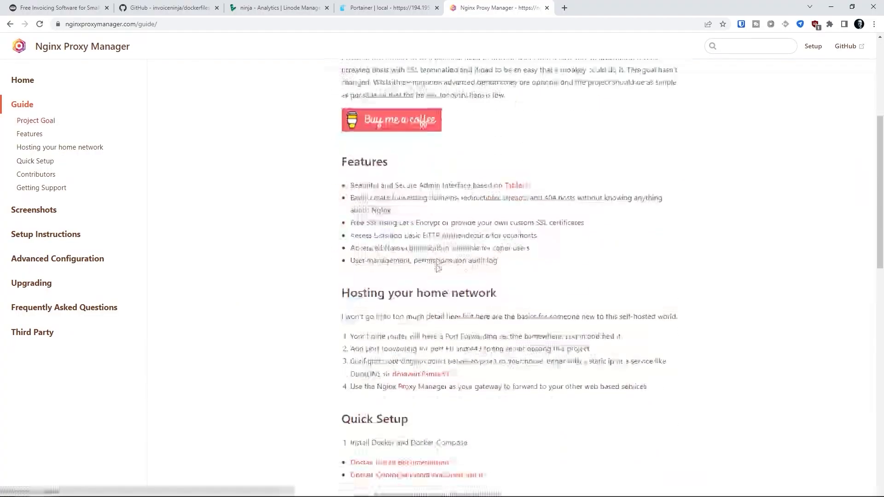
{"action": "left_click", "coordinate": [35, 161]}
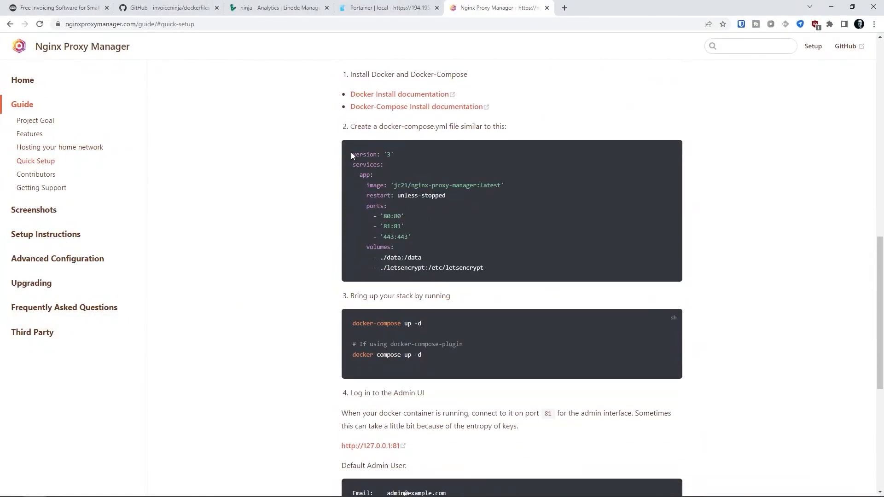
{"action": "left_click", "coordinate": [388, 8]}
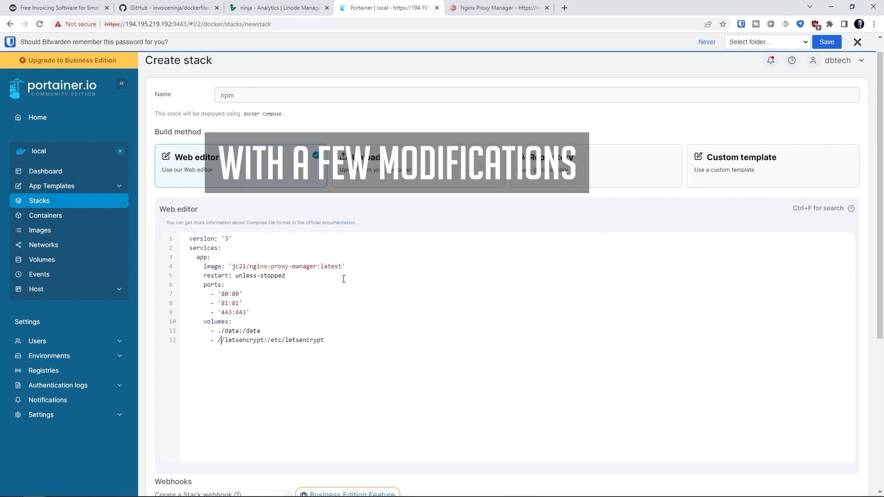
Set volumes under home/docker/npm, join the external dockerfiles_invoiceninja network, and deploy the stack.
{"action": "type", "text": "home/docker/npm"}
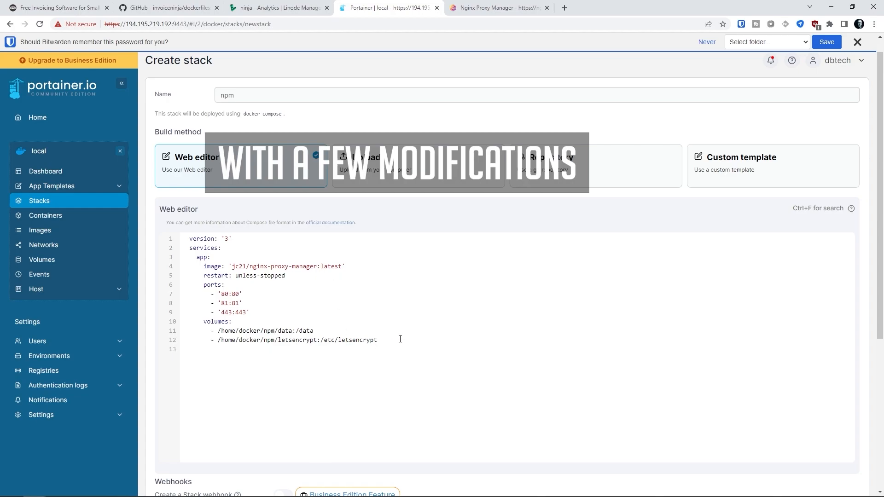
{"action": "type", "text": "networks:"}
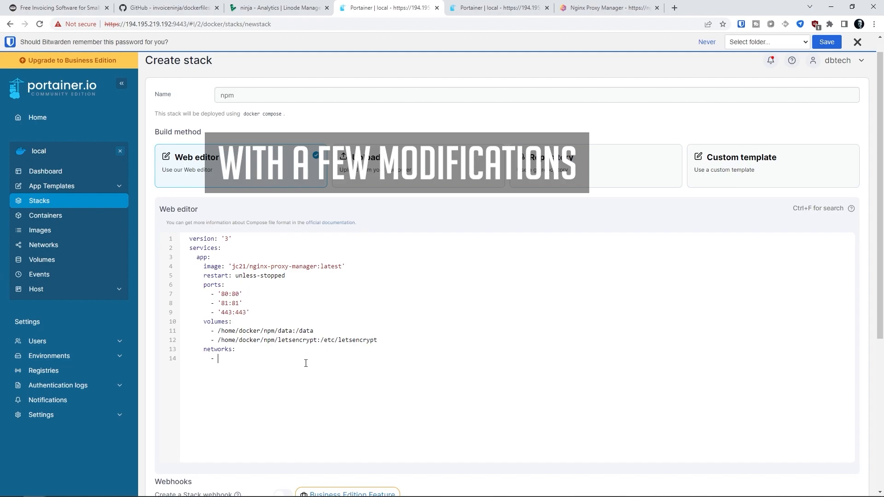
{"action": "type", "text": "dockerfiles_invoiceninja"}
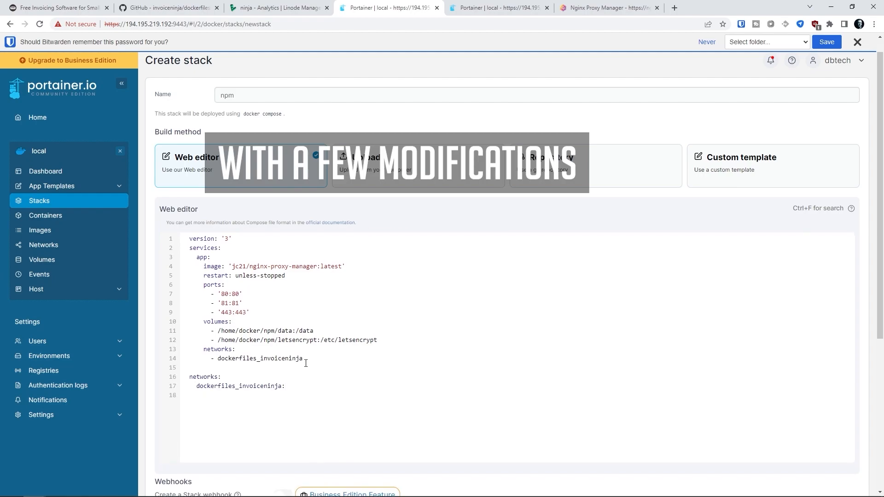
{"action": "type", "text": "external: true"}
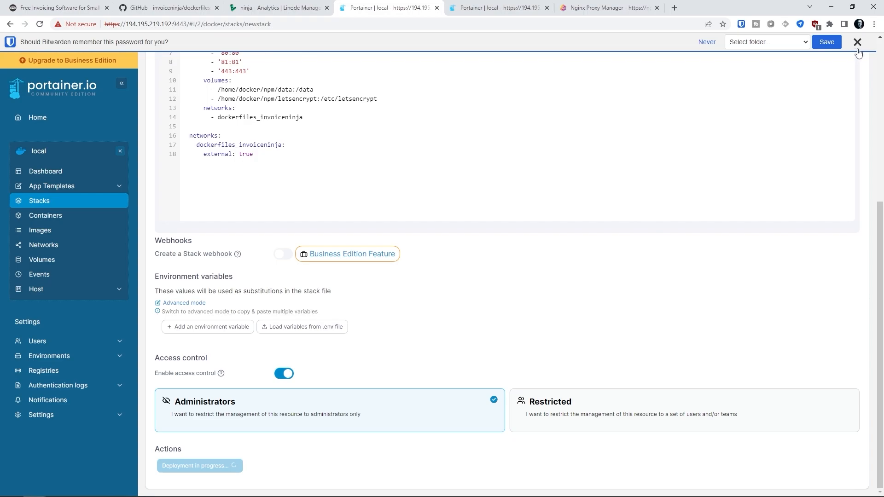
{"action": "left_click", "coordinate": [199, 466]}
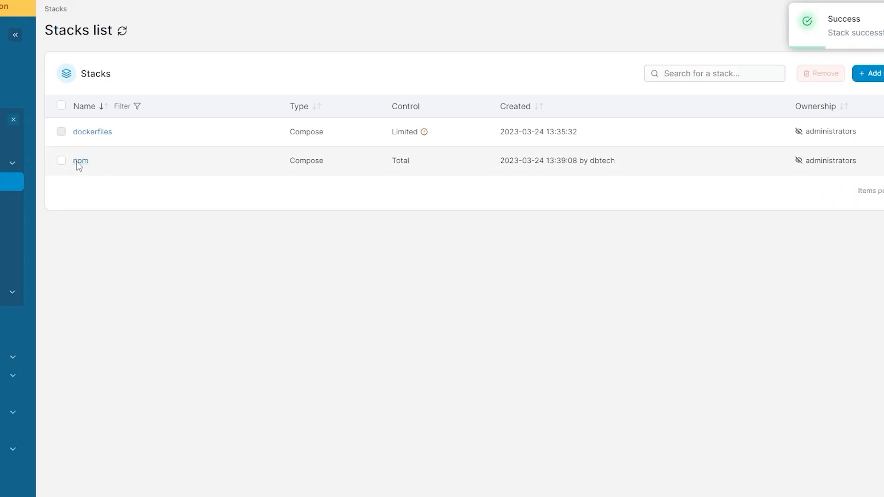
Reach the Nginx Proxy Manager admin on port 81 from the npm stack, past the insecure warning.
{"action": "left_click", "coordinate": [81, 162]}
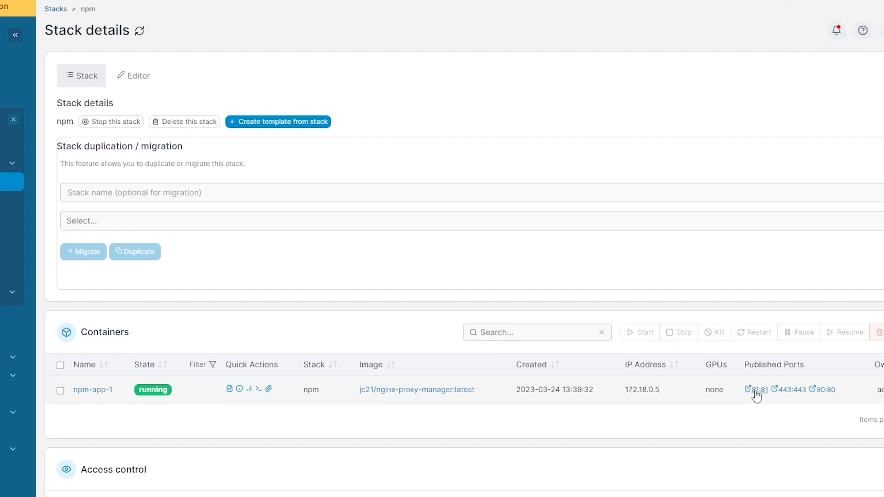
{"action": "left_click", "coordinate": [758, 390]}
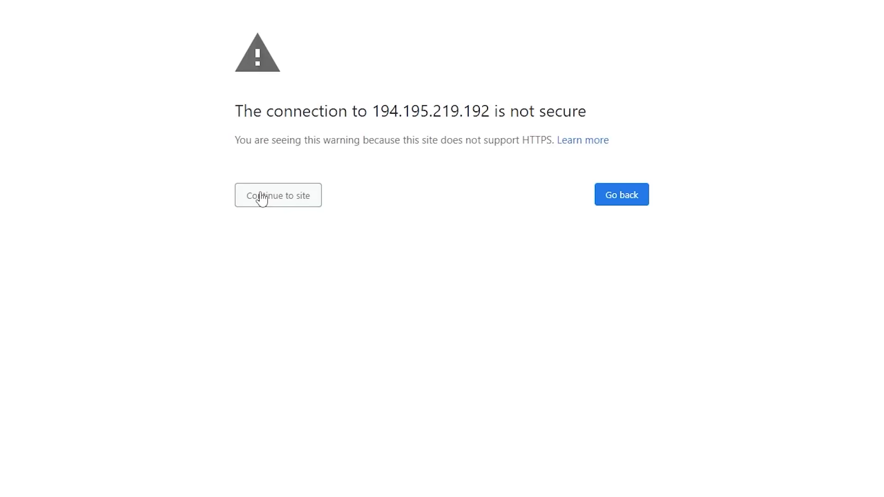
{"action": "left_click", "coordinate": [278, 196]}
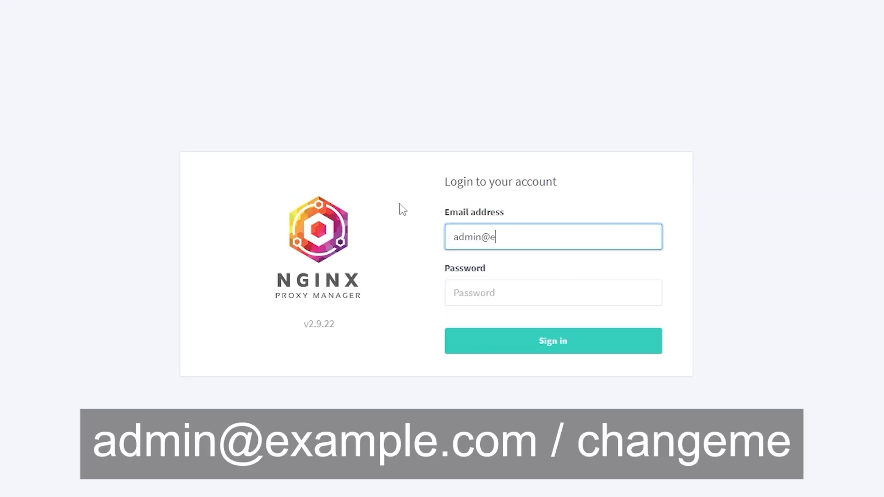
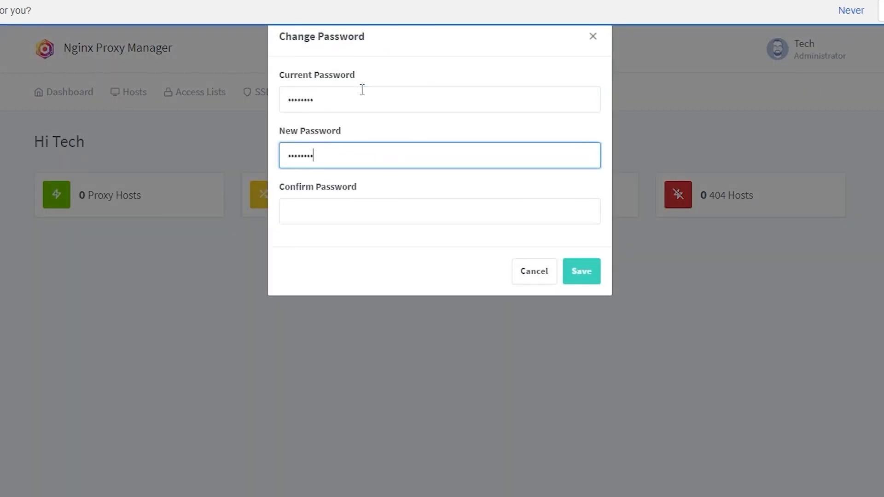
{"action": "left_click", "coordinate": [581, 271]}
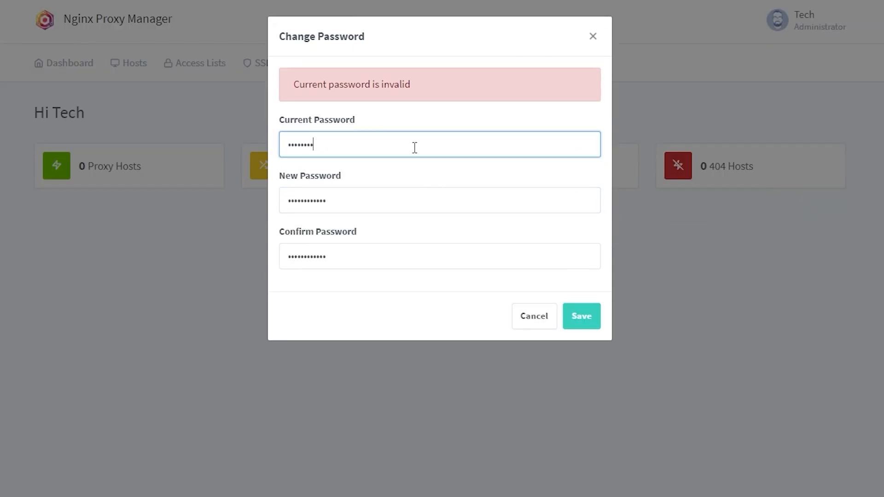
{"action": "left_click", "coordinate": [533, 316]}
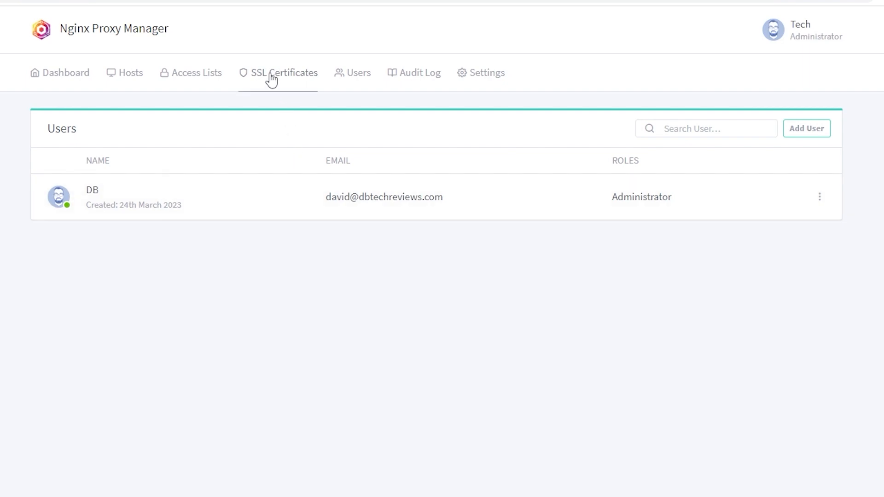
{"action": "mouse_move", "coordinate": [270, 76]}
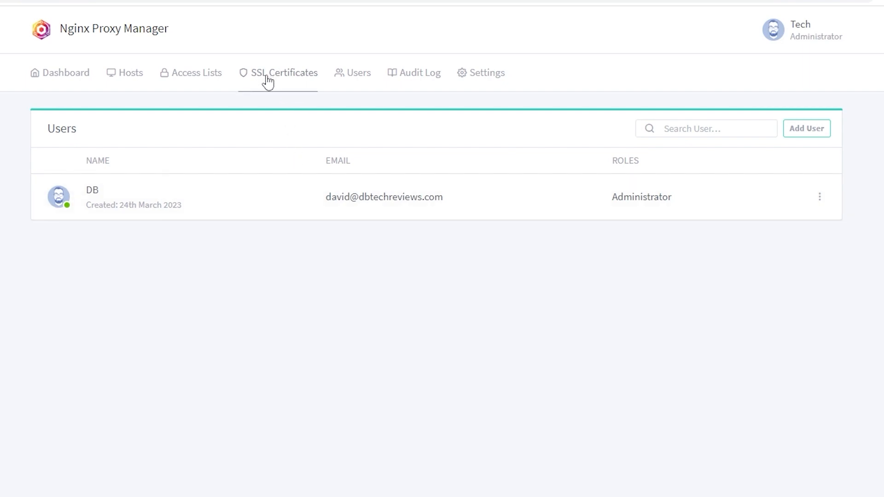
Request a Let's Encrypt certificate for dbtech.tips, agreeing to the terms of service.
{"action": "left_click", "coordinate": [283, 72]}
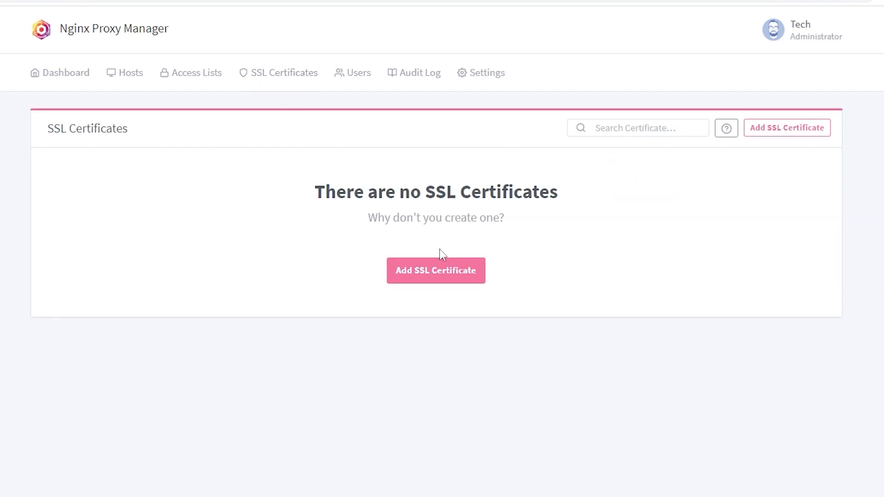
{"action": "left_click", "coordinate": [785, 128]}
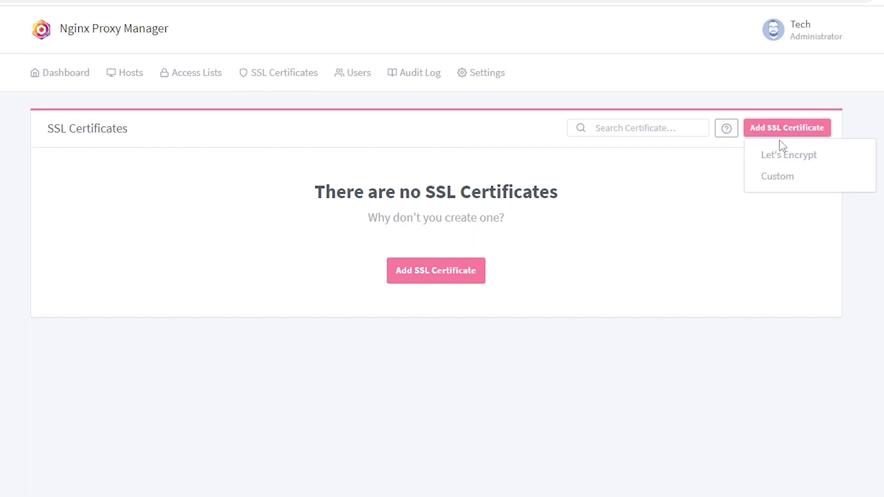
{"action": "left_click", "coordinate": [789, 154]}
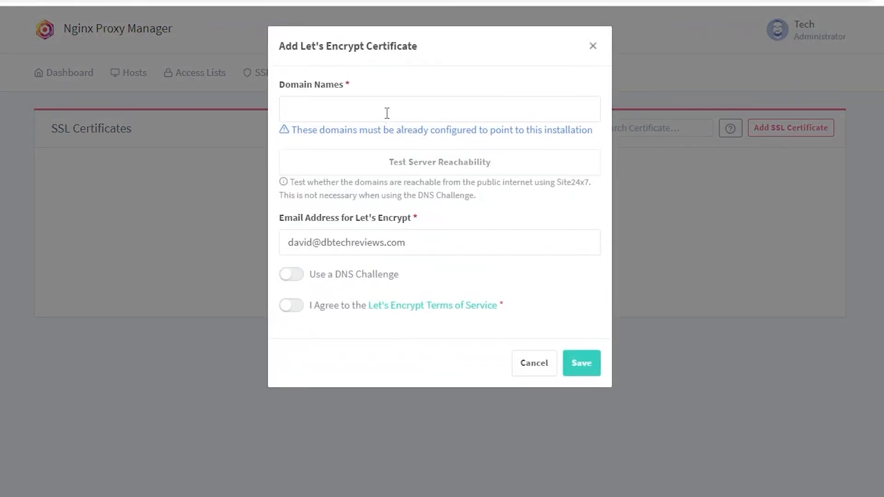
{"action": "type", "text": "dbtech.tip"}
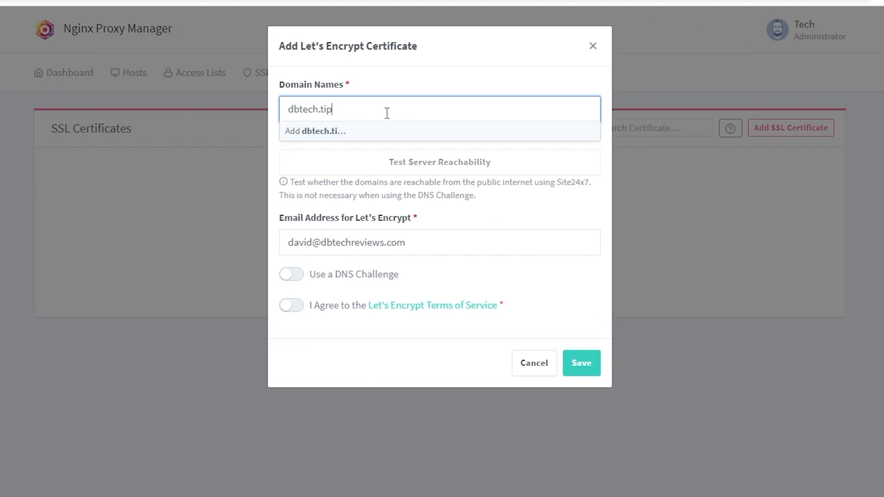
{"action": "left_click", "coordinate": [291, 305]}
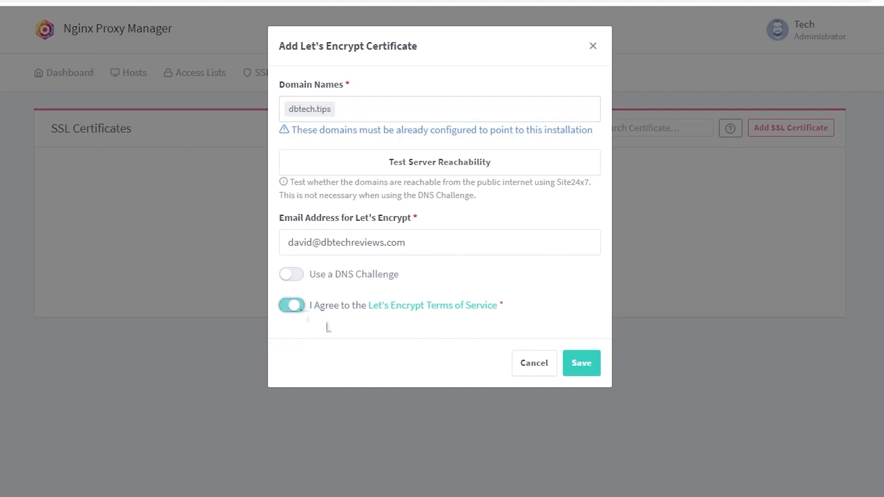
{"action": "left_click", "coordinate": [581, 363]}
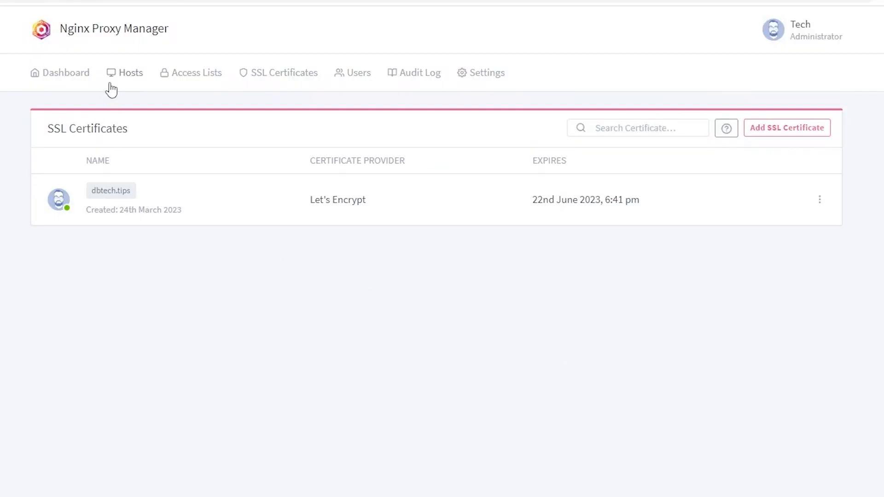
Start a new proxy host and begin entering dbtech.tips as its domain name.
{"action": "left_click", "coordinate": [130, 71]}
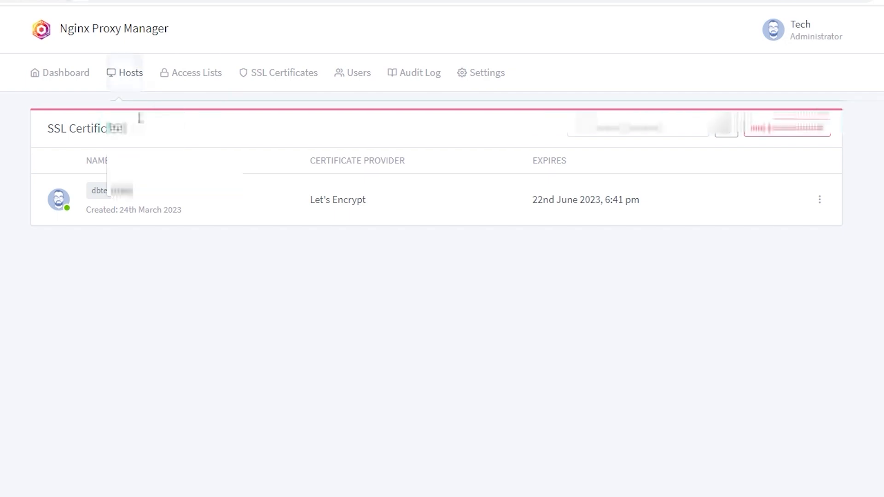
{"action": "left_click", "coordinate": [130, 72]}
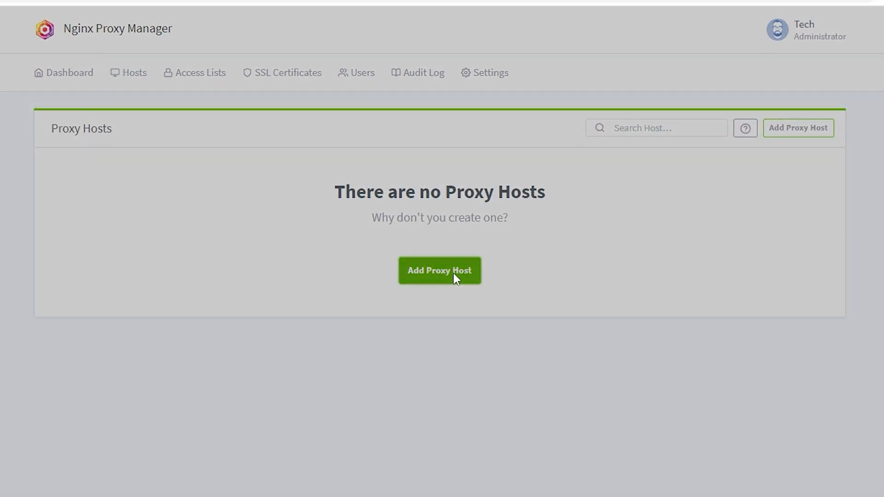
{"action": "left_click", "coordinate": [440, 271]}
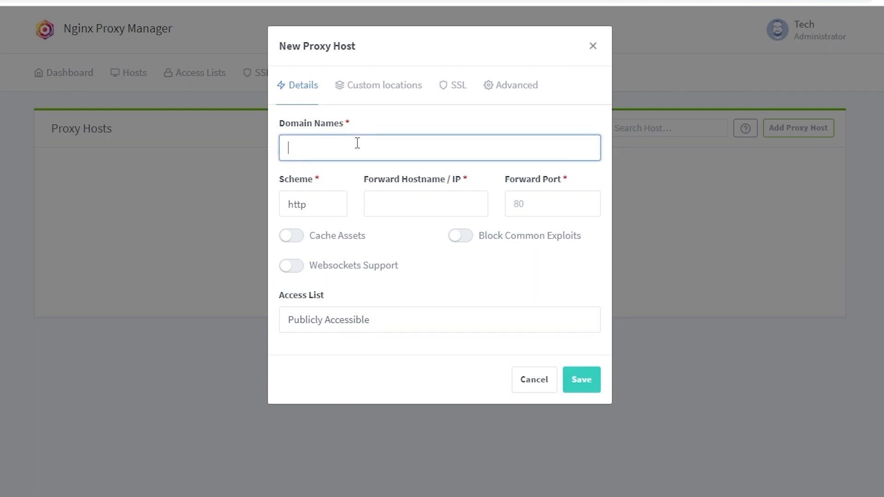
{"action": "type", "text": "dbte"}
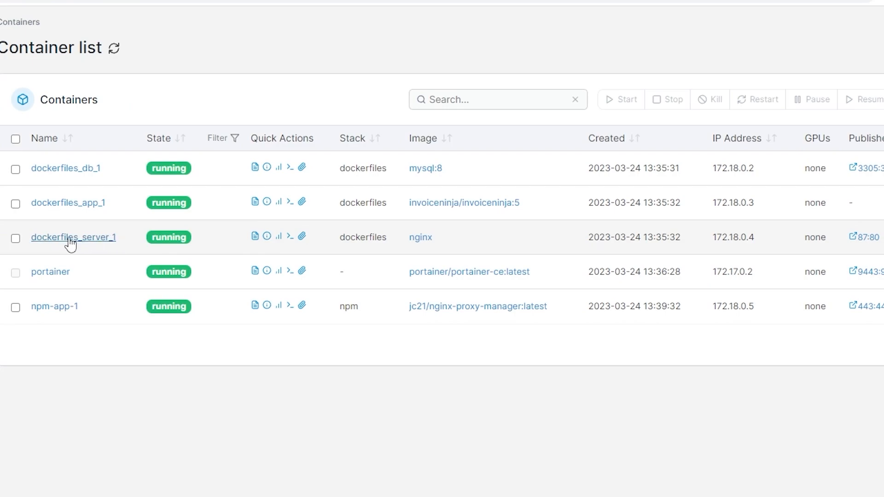
{"action": "mouse_move", "coordinate": [330, 243]}
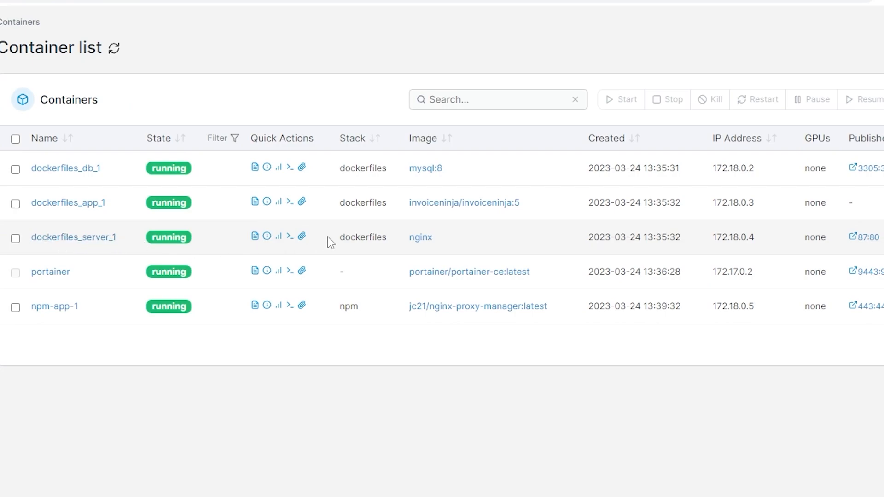
{"action": "mouse_move", "coordinate": [760, 250]}
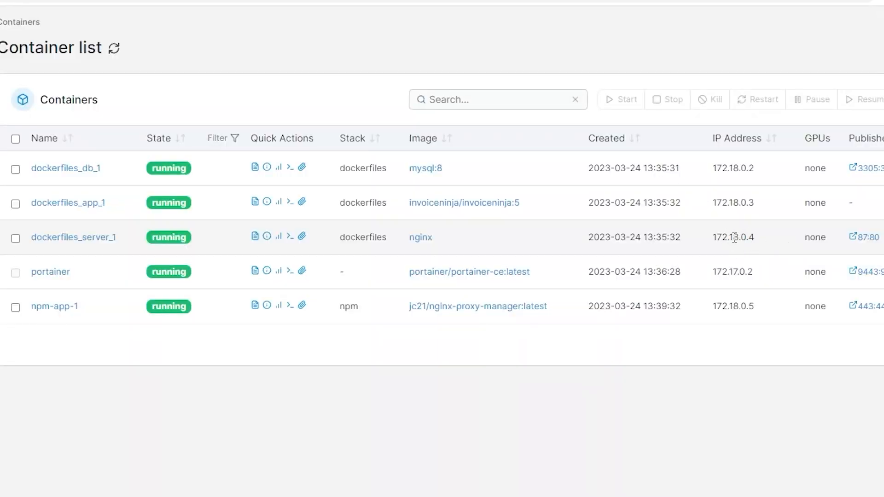
Copy the nginx server container's IP address 172.18.0.4 from the Portainer container list.
{"action": "right_click", "coordinate": [733, 236]}
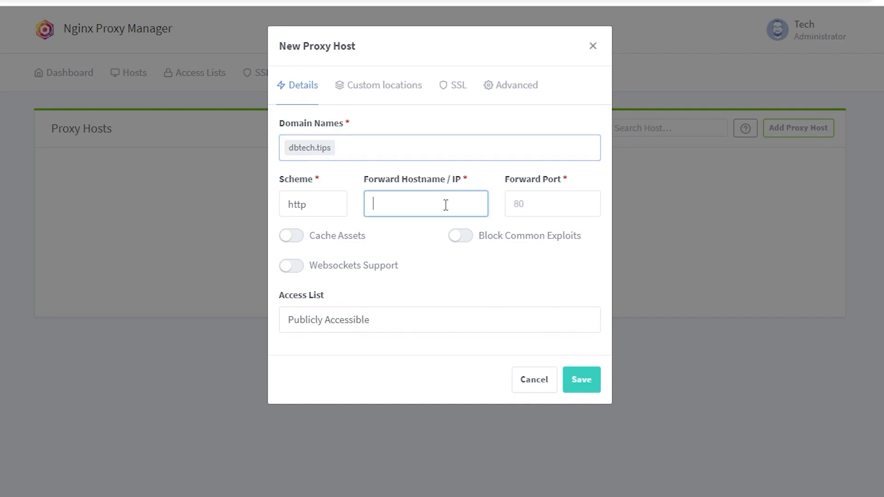
Forward the host to 172.18.0.4 on port 80.
{"action": "type", "text": "172.18.0.4"}
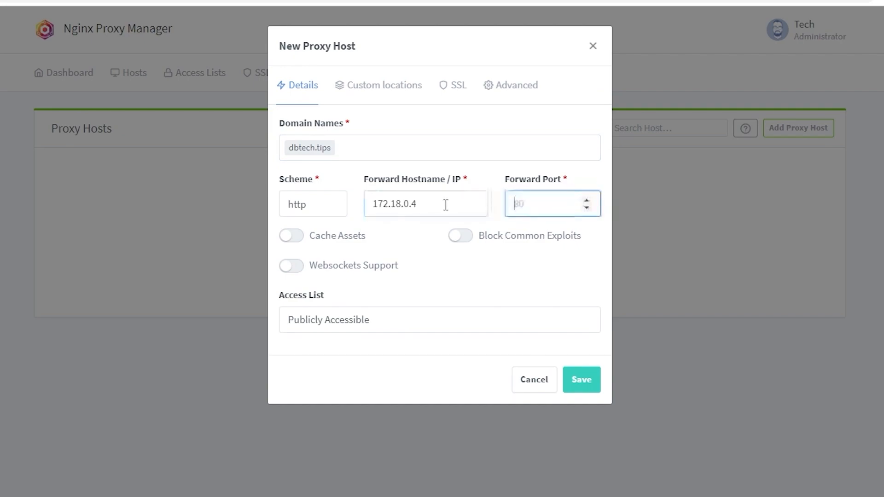
{"action": "left_click", "coordinate": [291, 234]}
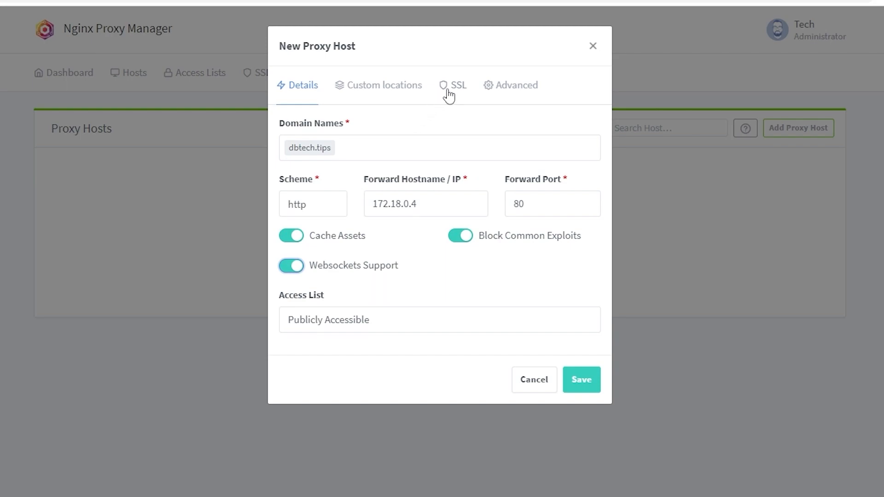
Assign the dbtech.tips Let's Encrypt certificate with Force SSL and HTTP/2 enabled.
{"action": "left_click", "coordinate": [454, 84]}
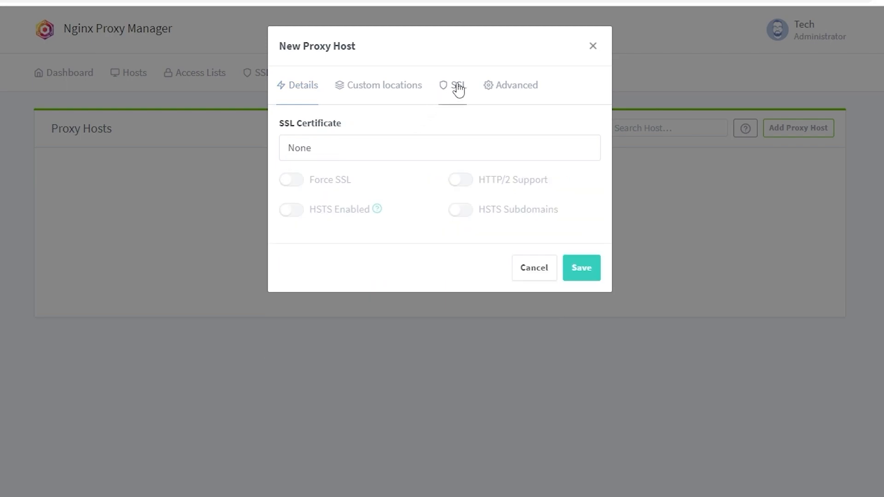
{"action": "left_click", "coordinate": [440, 148]}
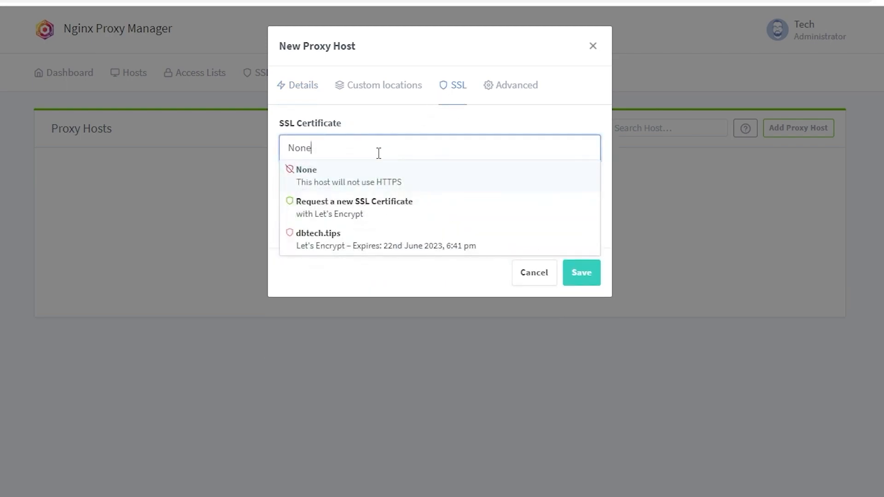
{"action": "left_click", "coordinate": [318, 234]}
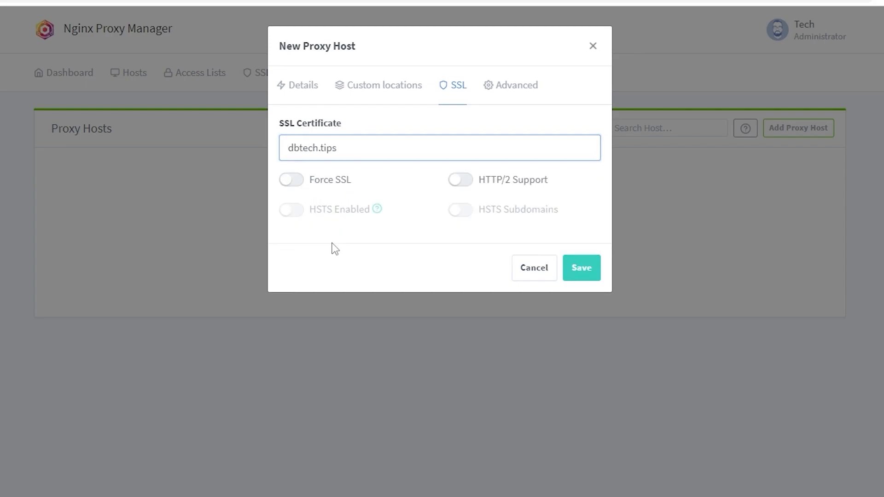
{"action": "left_click", "coordinate": [292, 180]}
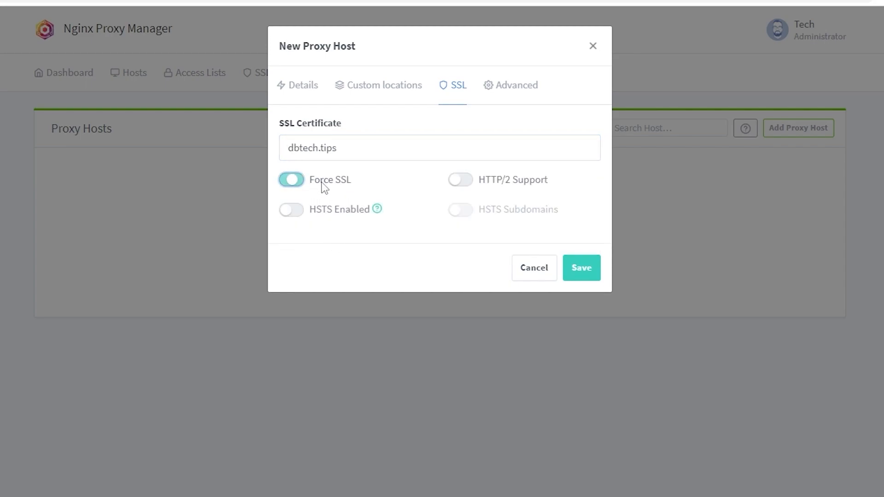
{"action": "left_click", "coordinate": [291, 210]}
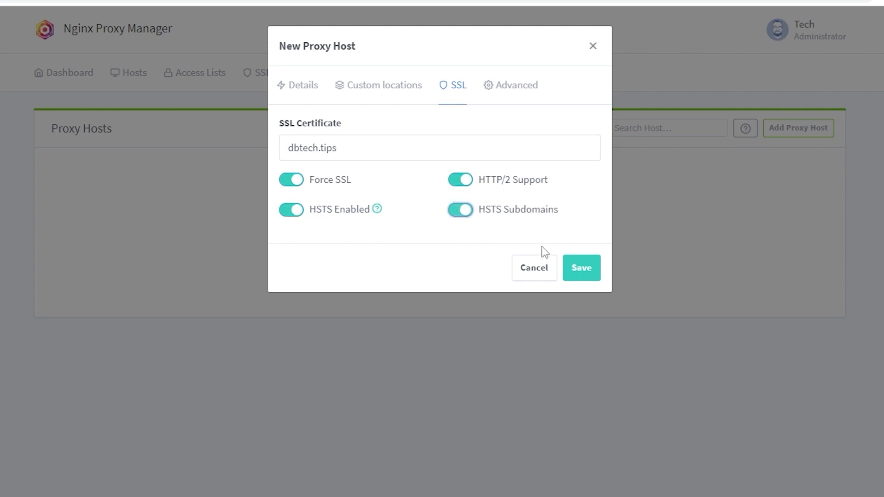
Save the proxy host and load the proxied dbtech.tips site.
{"action": "left_click", "coordinate": [582, 268]}
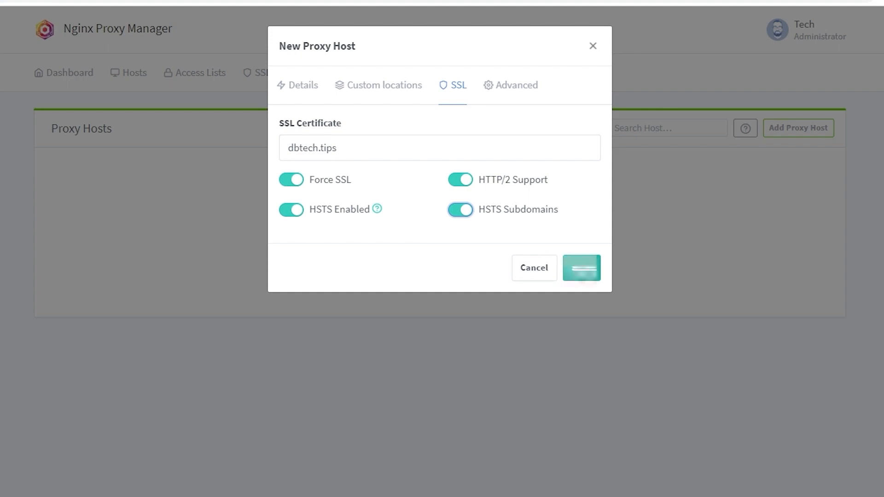
{"action": "left_click", "coordinate": [581, 267]}
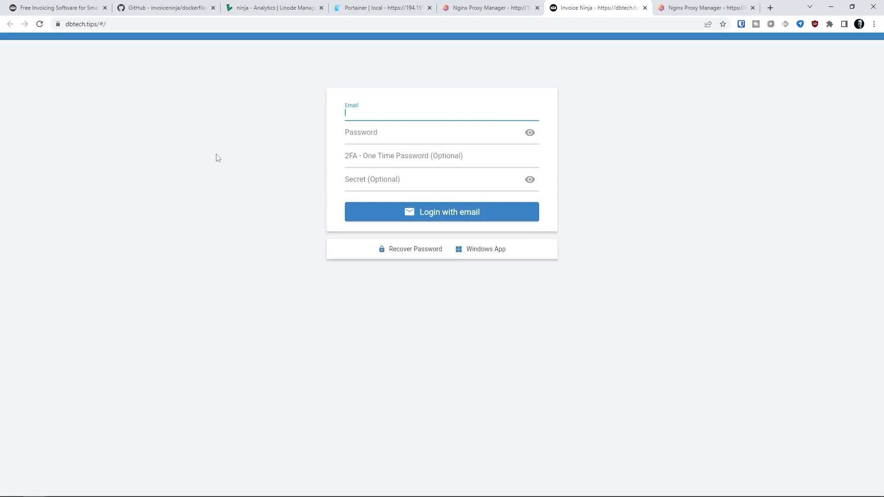
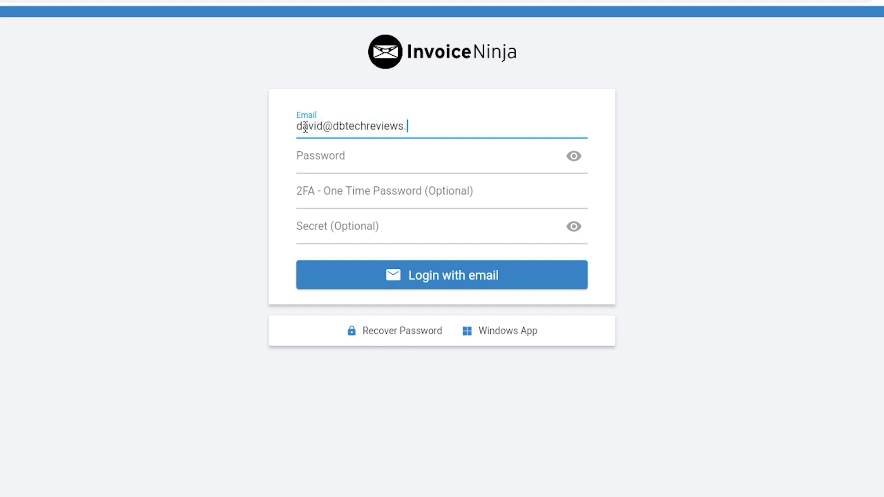
Log in to Invoice Ninja as david and save the Welcome dialog to reach the dashboard.
{"action": "left_click", "coordinate": [442, 276]}
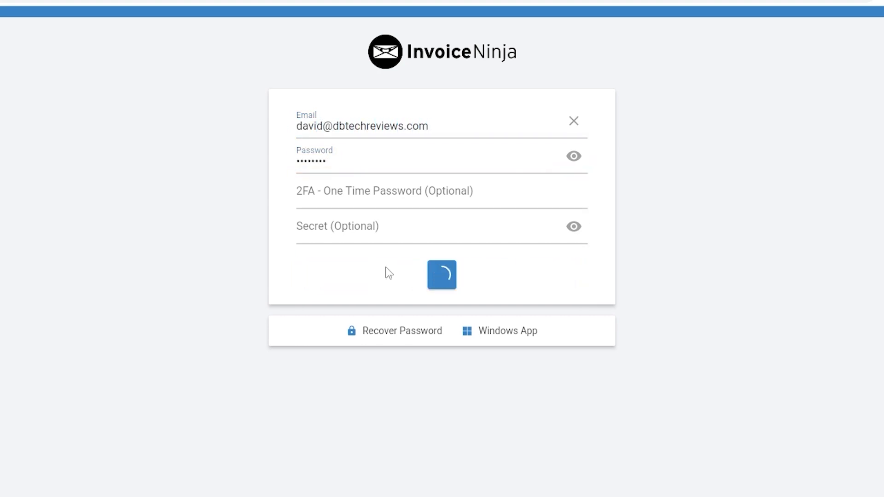
{"action": "left_click", "coordinate": [441, 275]}
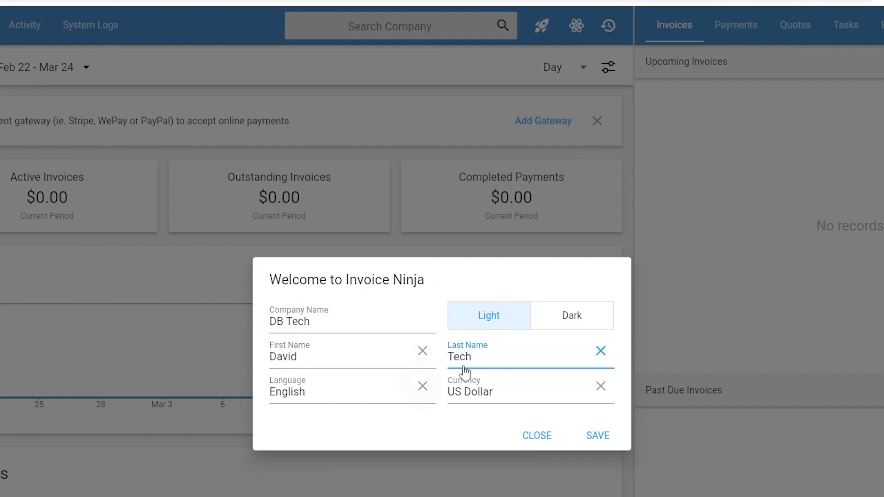
{"action": "left_click", "coordinate": [597, 436]}
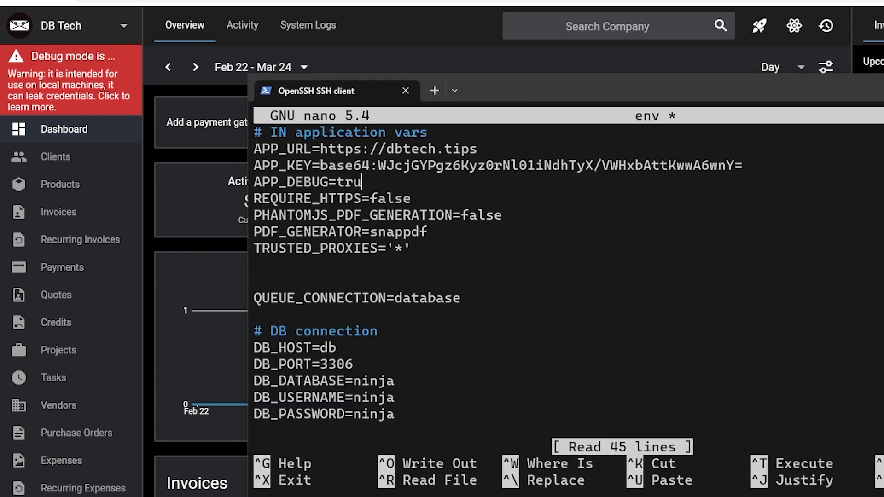
Write out the env file in nano after changing the APP_DEBUG value.
{"action": "key", "text": "ctrl+o"}
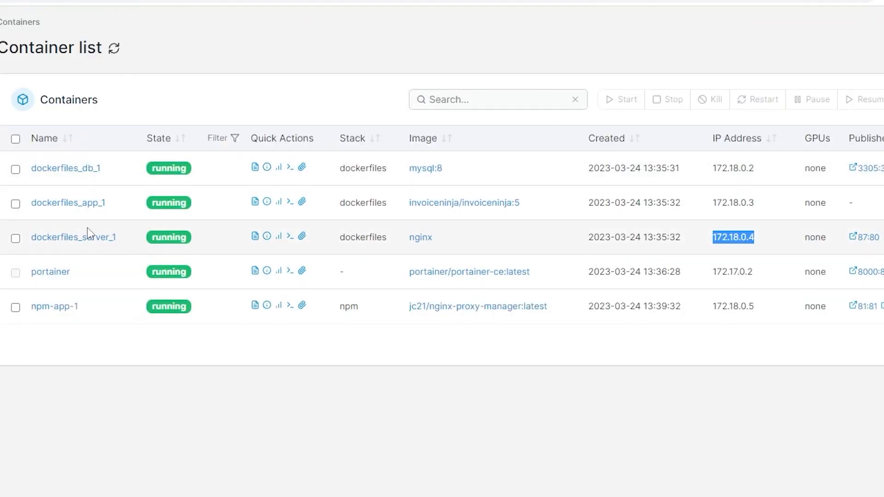
Edit the nginx server container's env to set APP_DEBUG to false and redeploy it.
{"action": "left_click", "coordinate": [72, 237]}
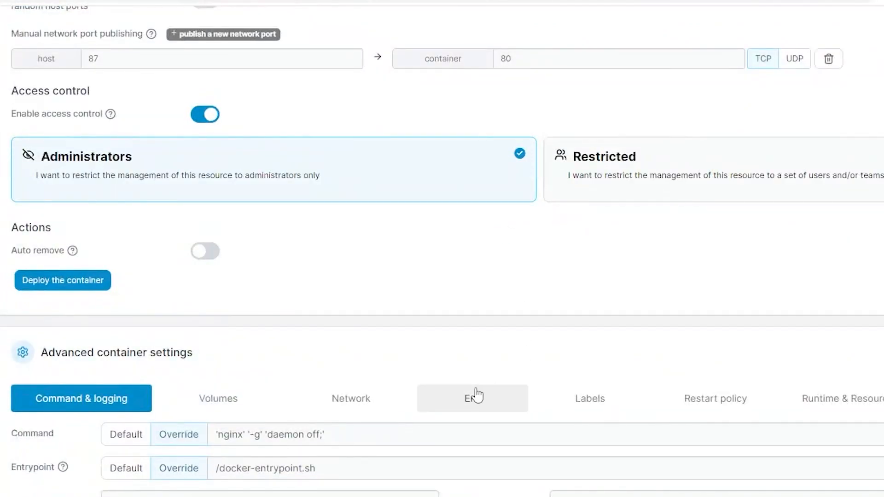
{"action": "left_click", "coordinate": [473, 399]}
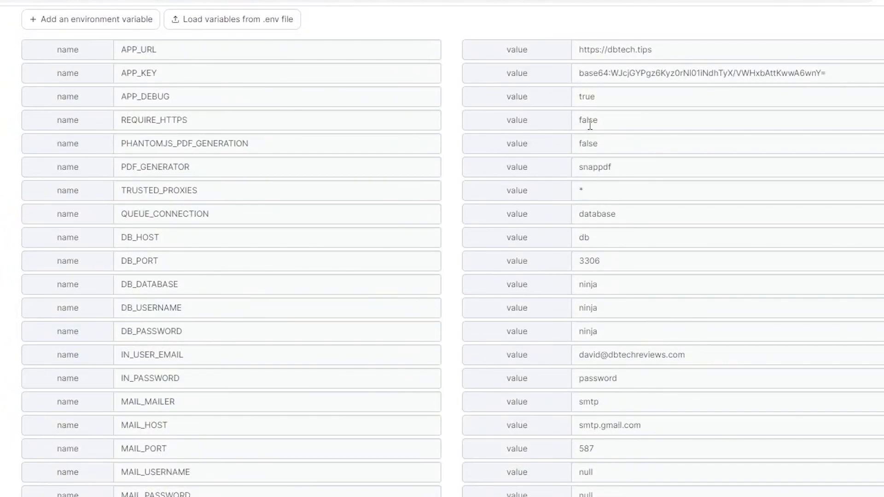
{"action": "type", "text": "falase"}
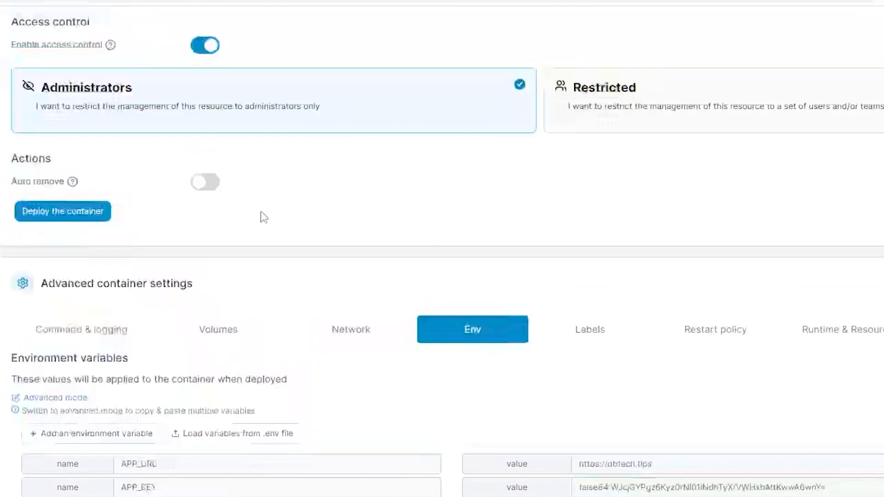
{"action": "left_click", "coordinate": [596, 7]}
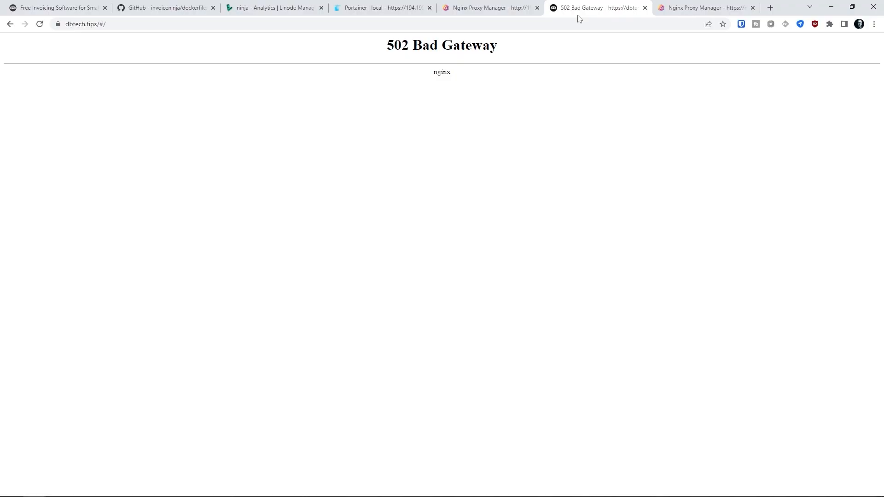